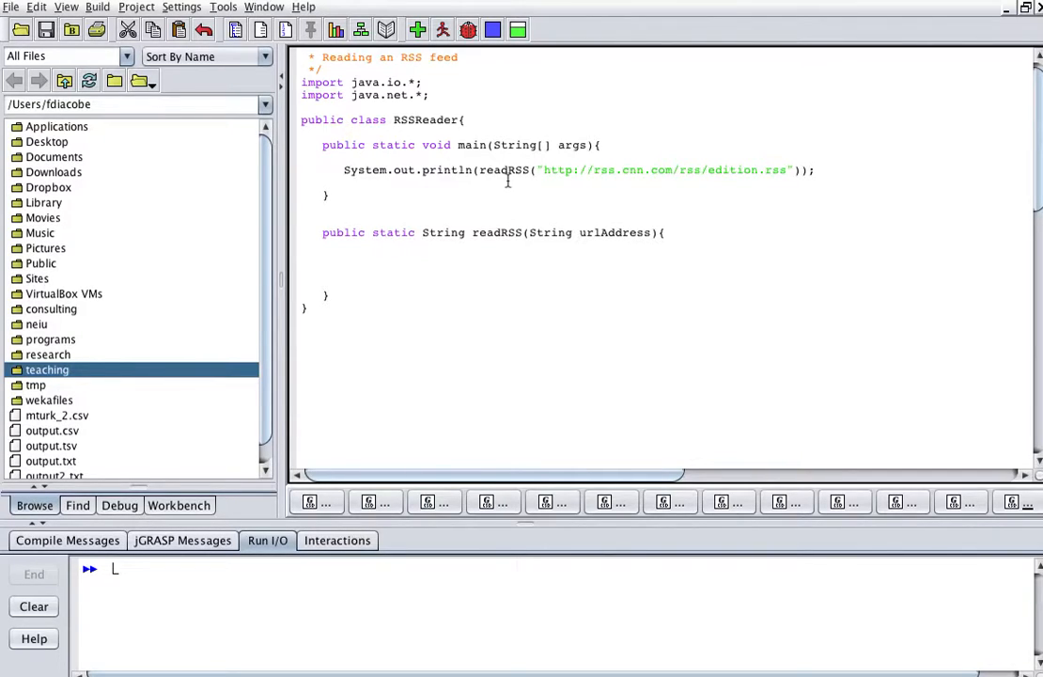
mouse_move(752, 179)
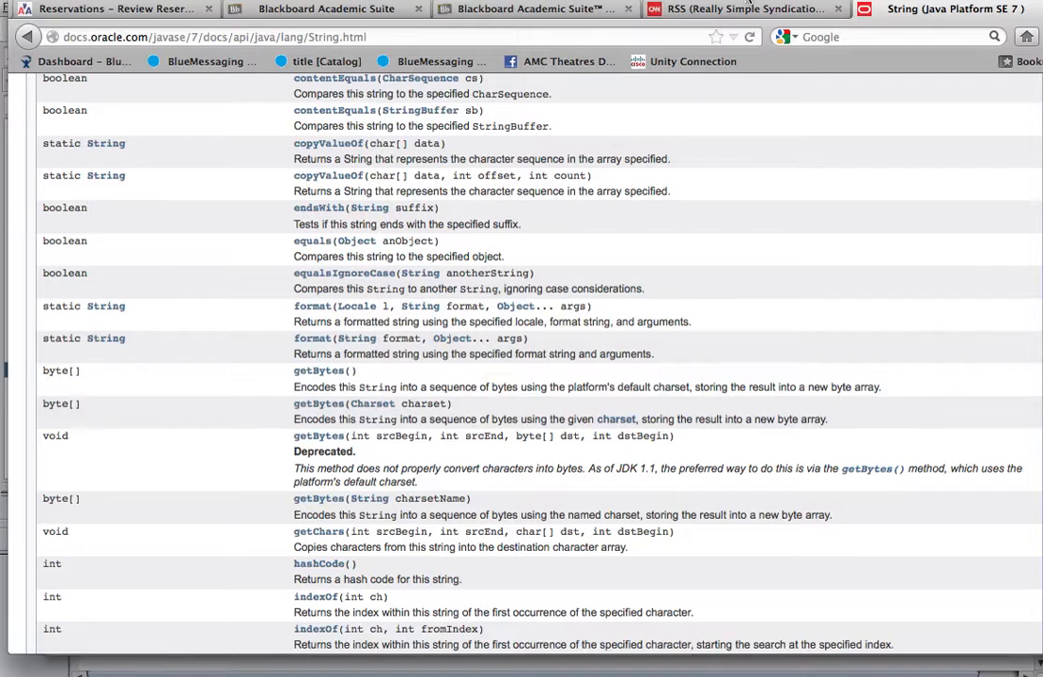
- View the page source of CNN's Top Stories RSS feed from the RSS directory page
left_click(742, 8)
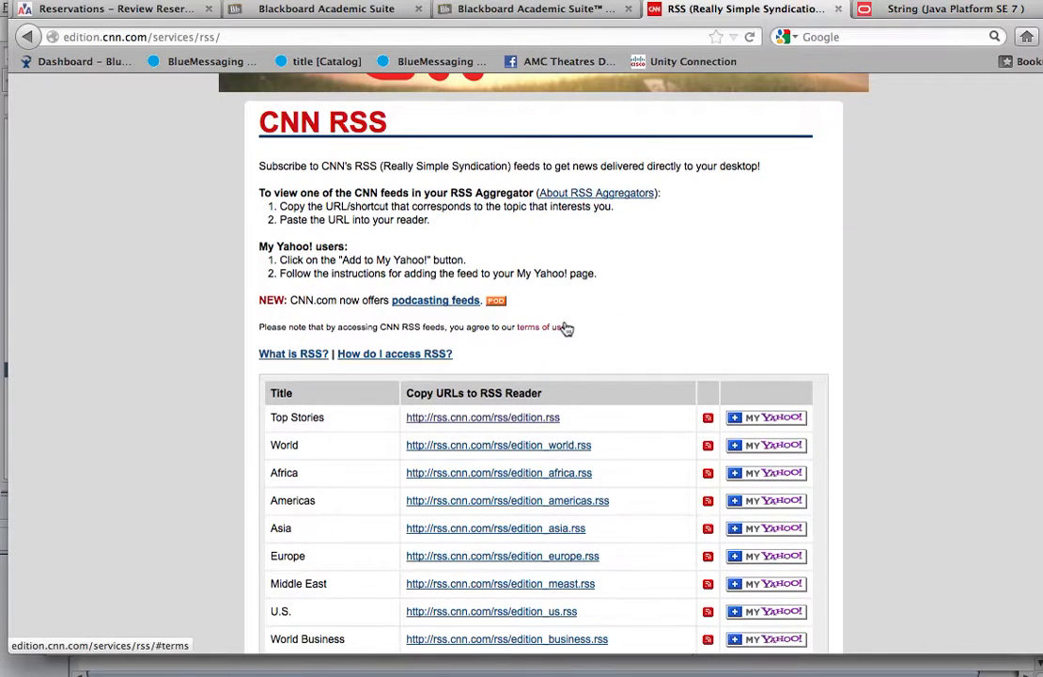
mouse_move(515, 421)
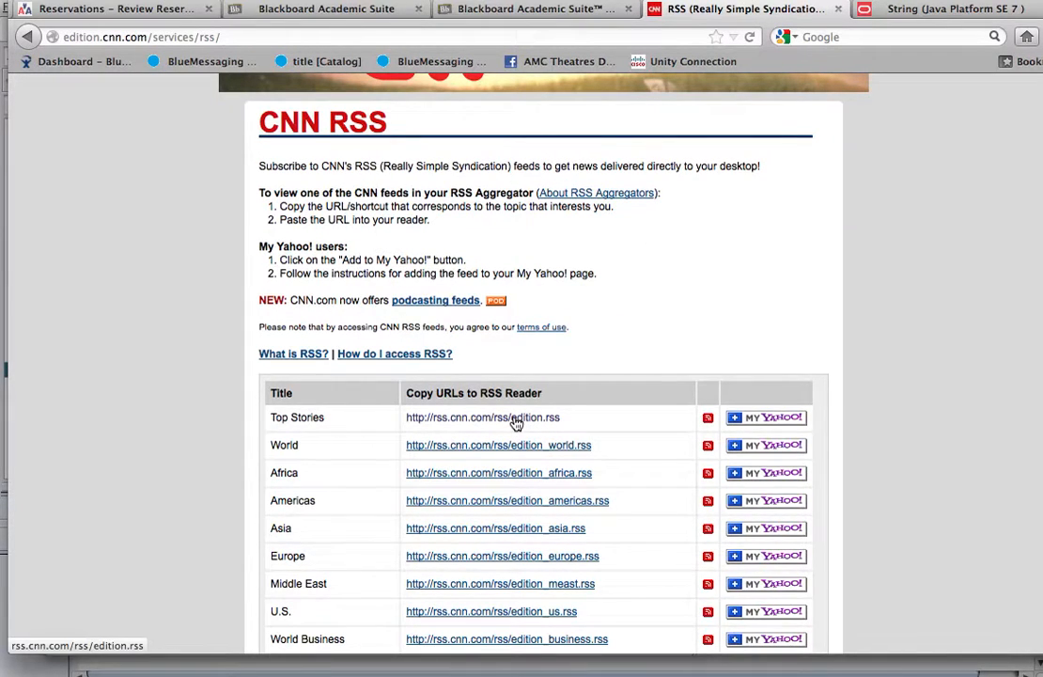
left_click(481, 418)
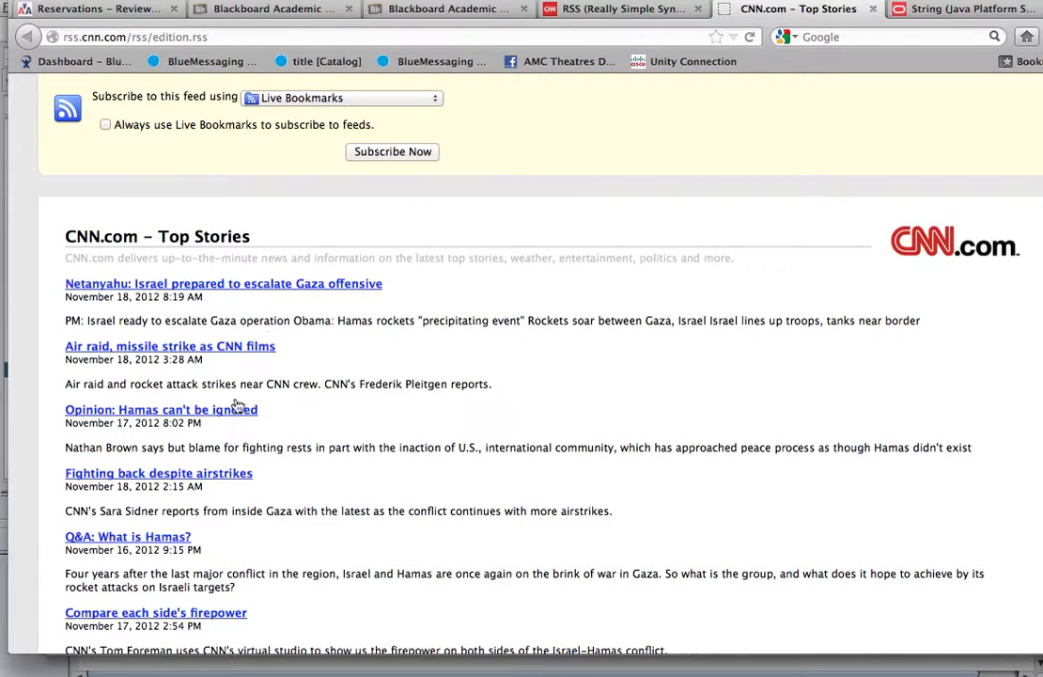
right_click(237, 407)
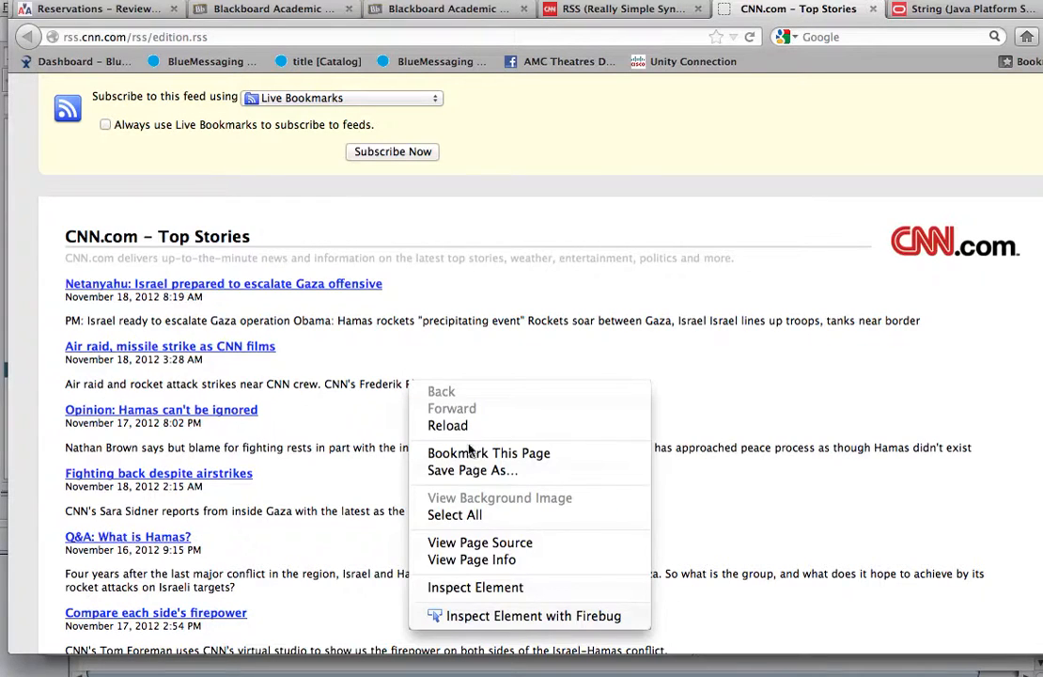
left_click(479, 541)
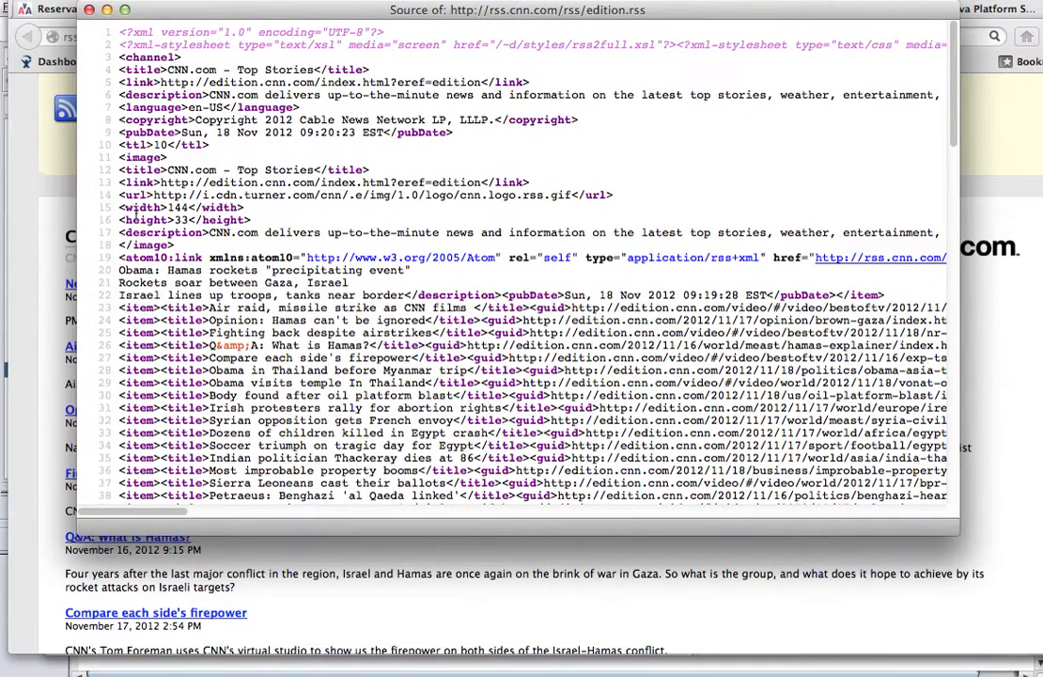
mouse_move(161, 310)
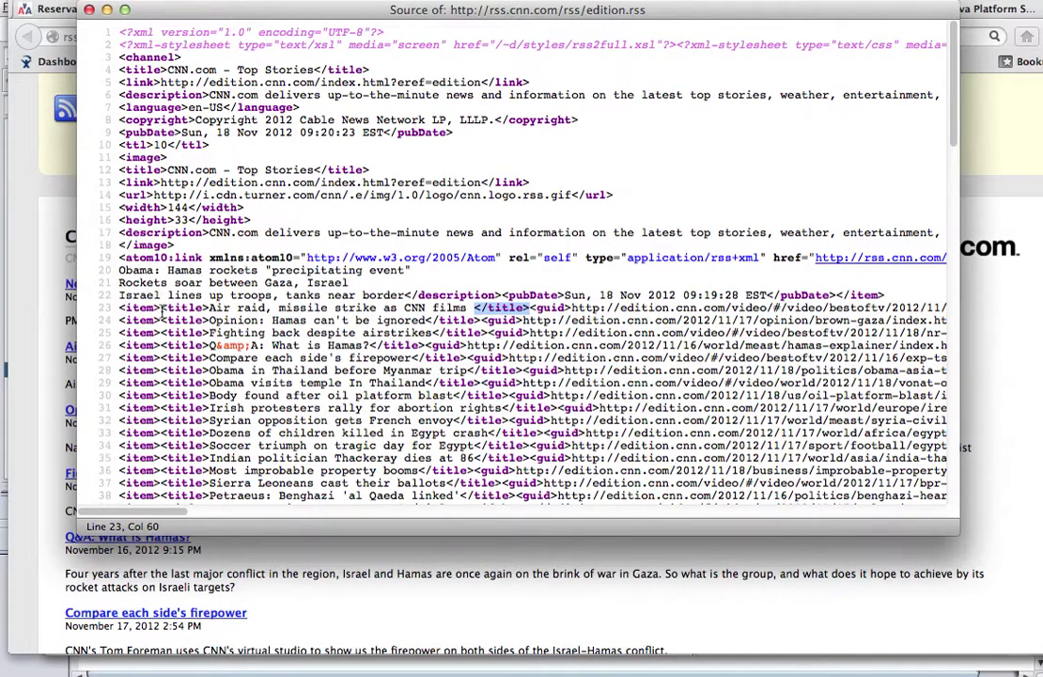
left_click(196, 309)
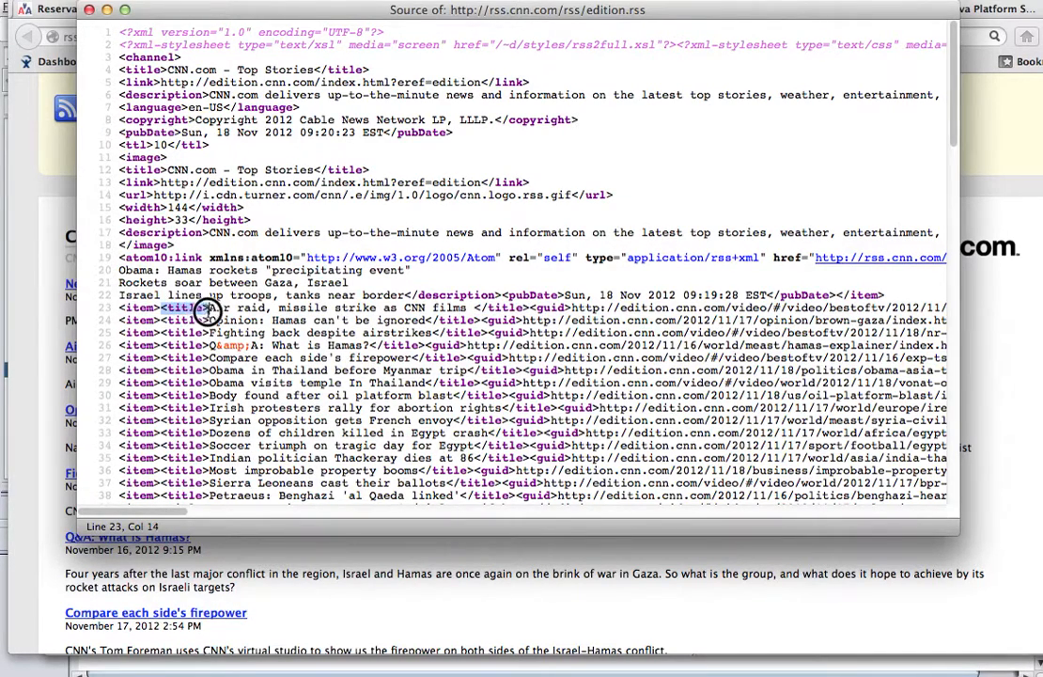
scroll("right", 3)
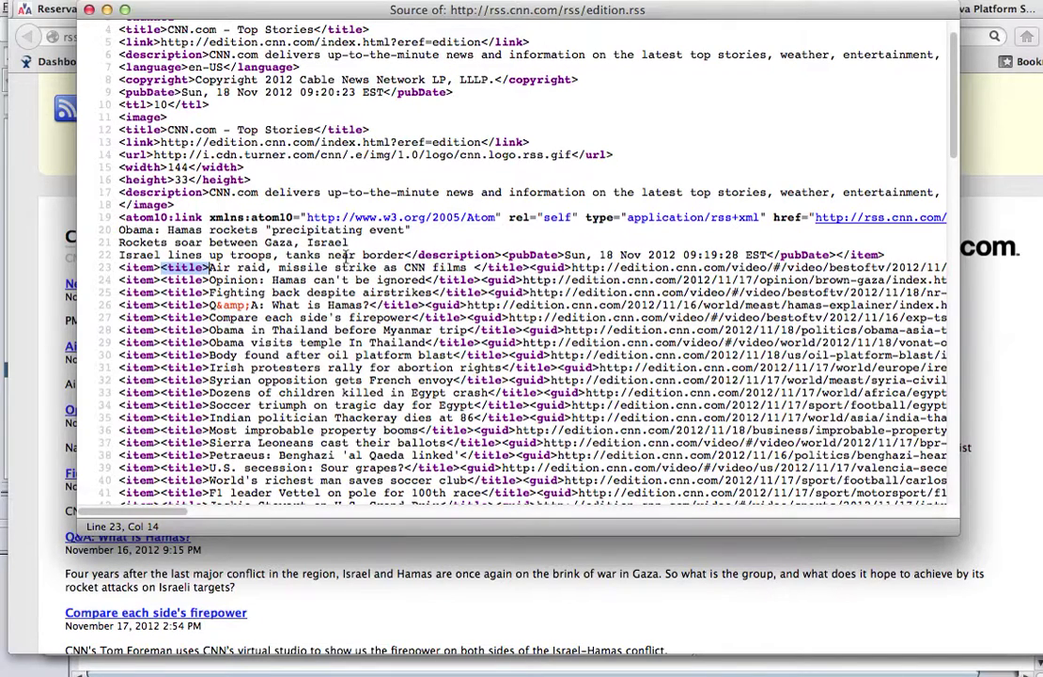
mouse_move(286, 214)
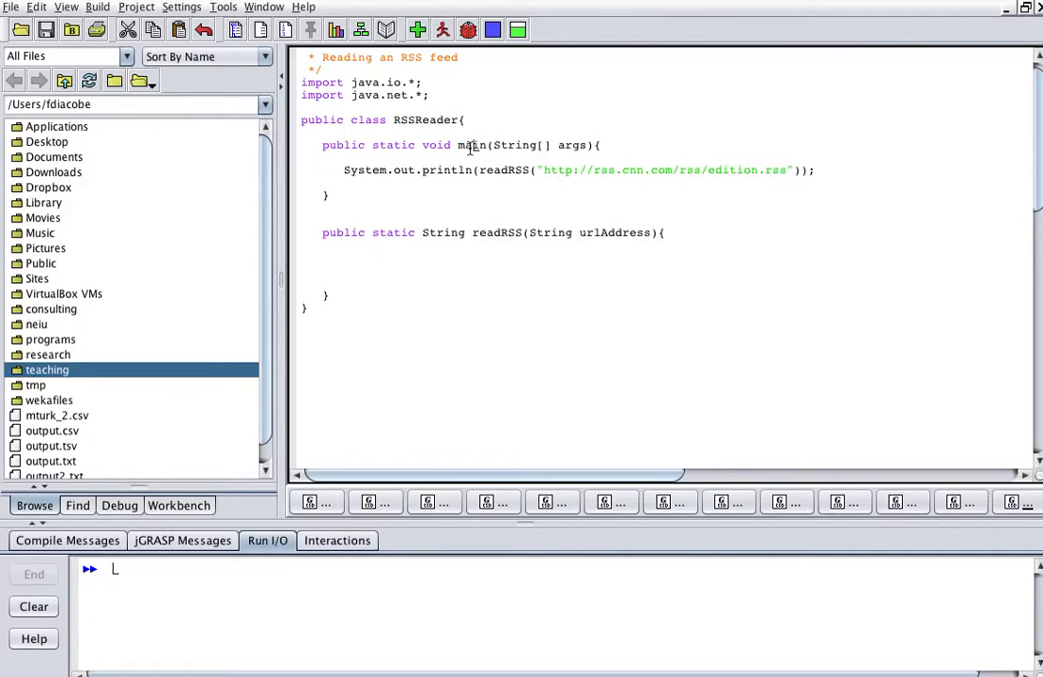
mouse_move(485, 169)
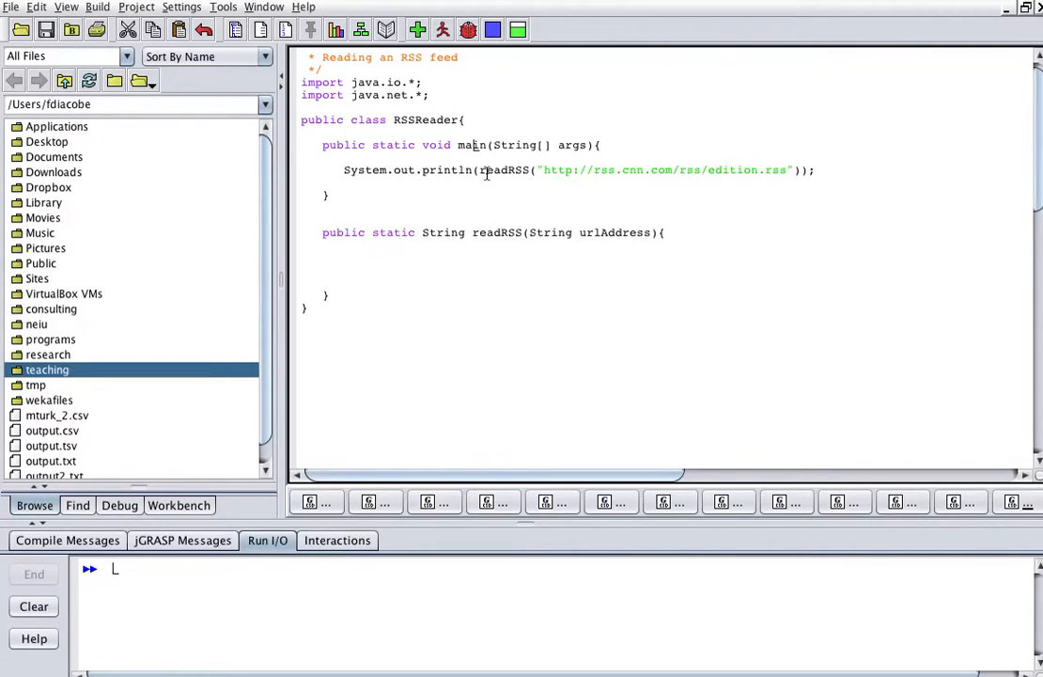
double_click(504, 169)
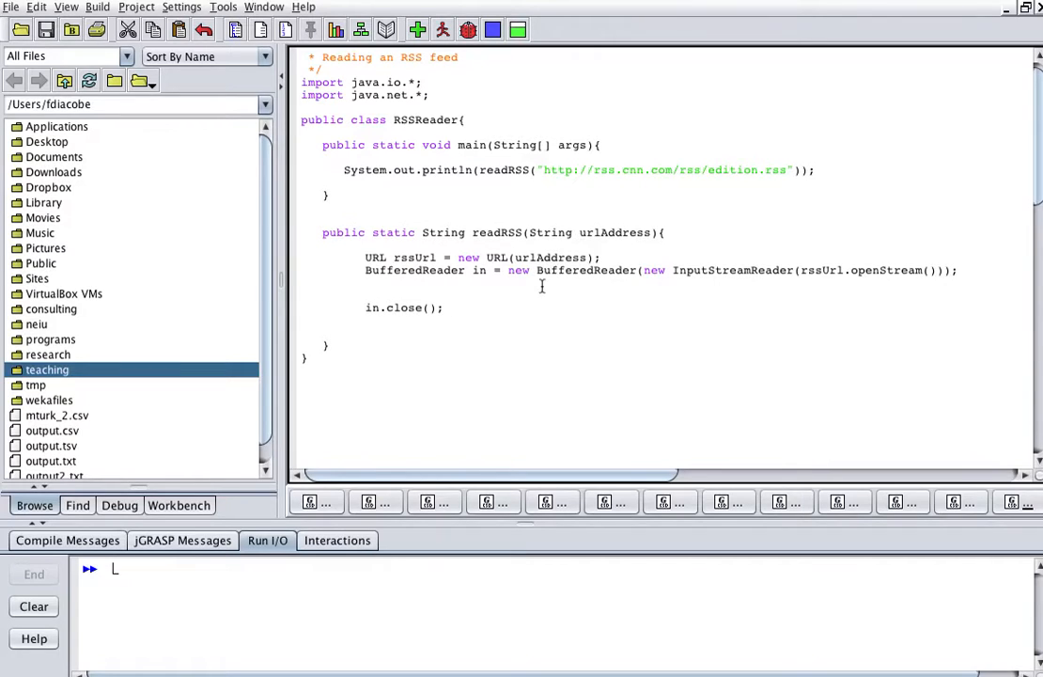
mouse_move(366, 256)
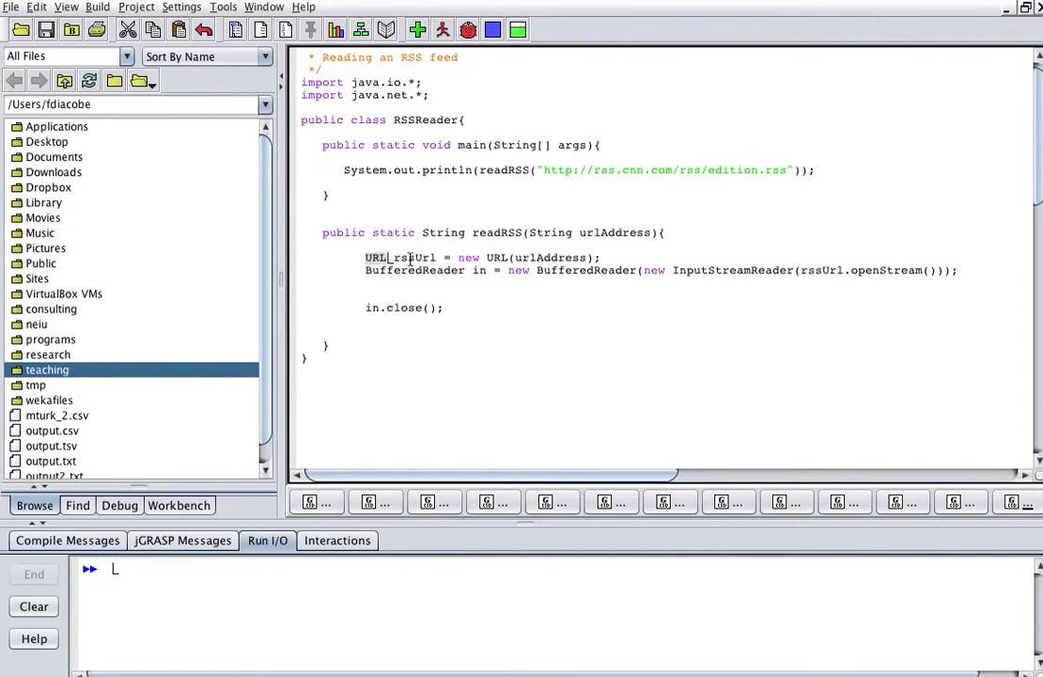
mouse_move(474, 271)
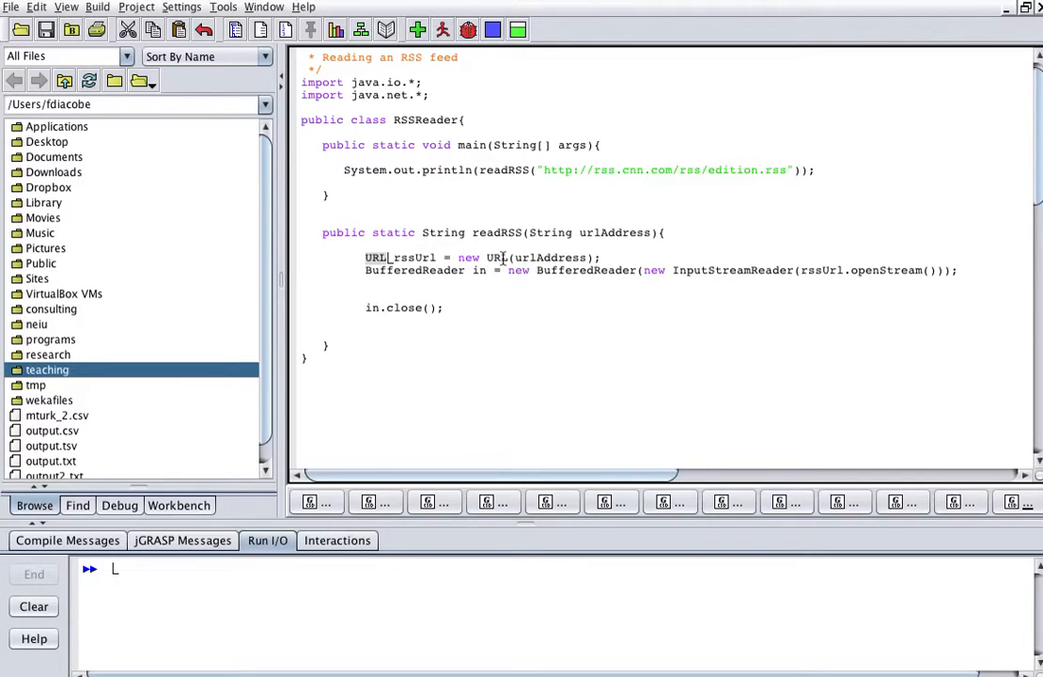
mouse_move(548, 233)
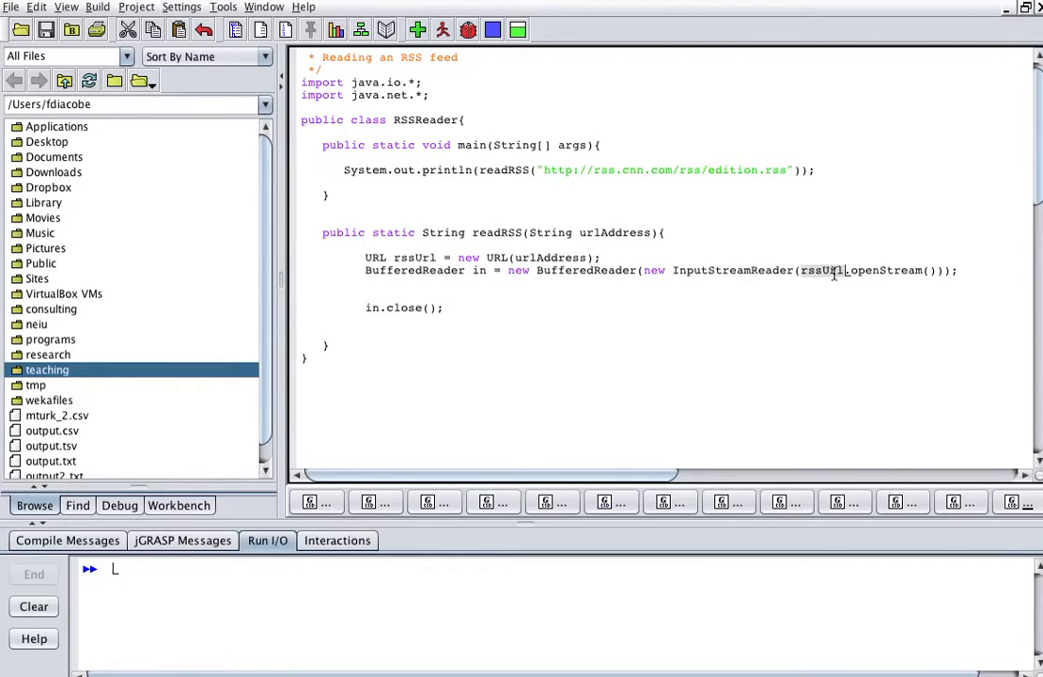
mouse_move(409, 257)
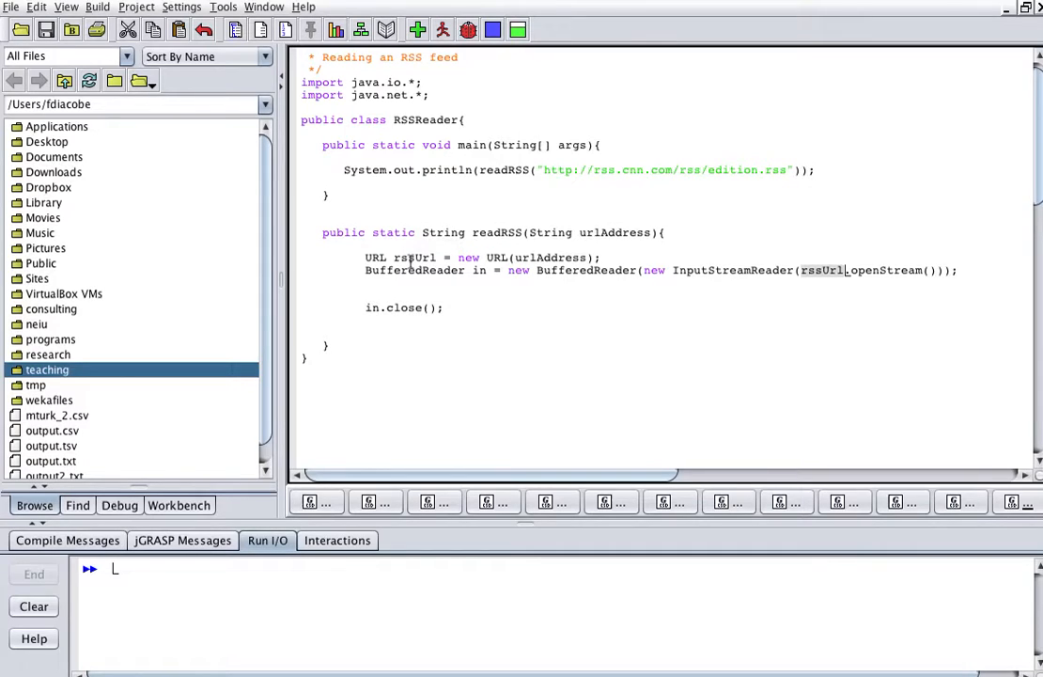
mouse_move(906, 274)
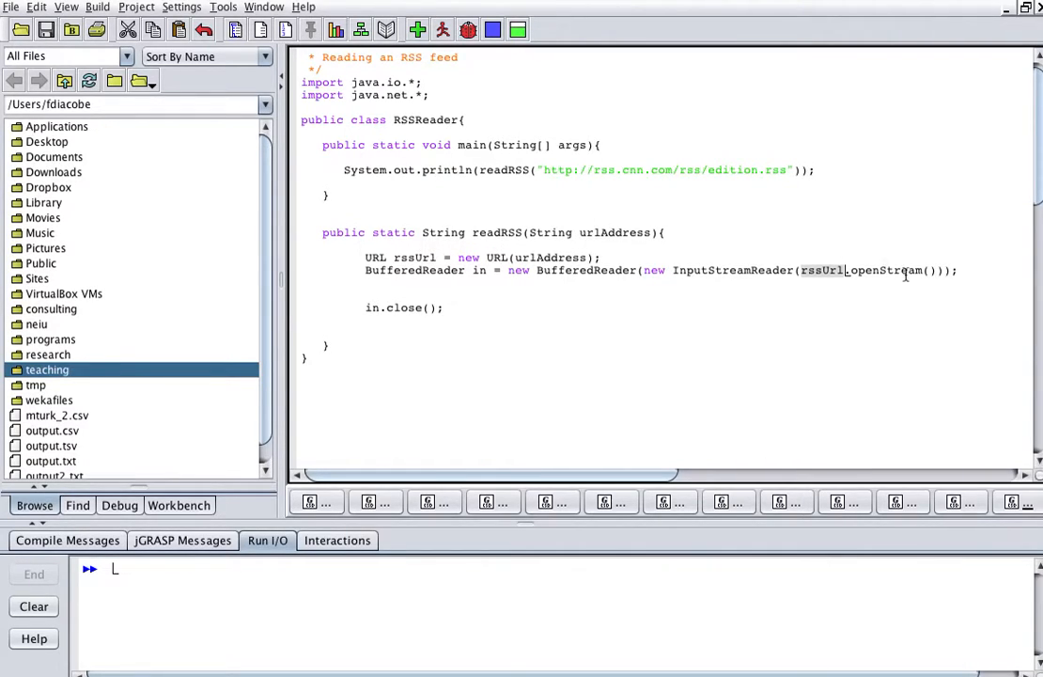
mouse_move(919, 261)
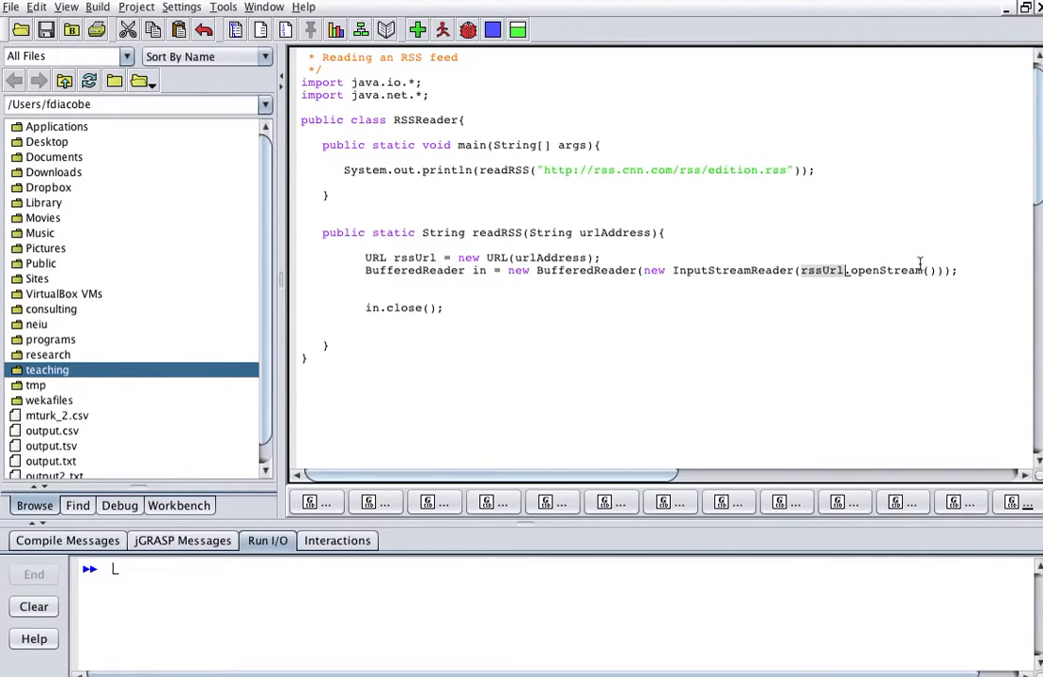
mouse_move(417, 286)
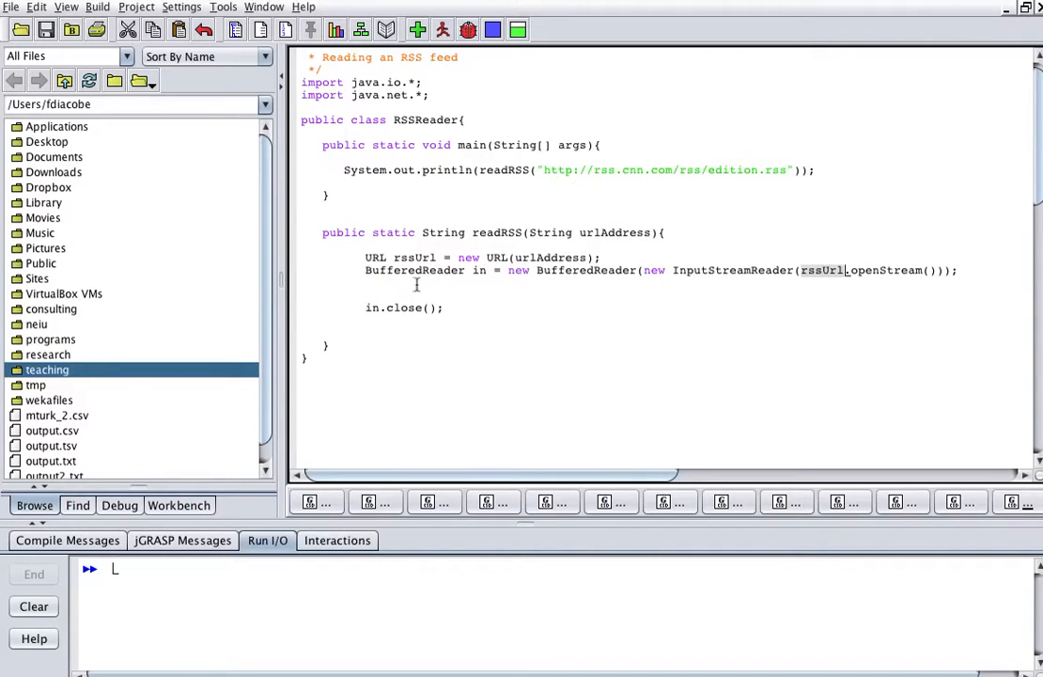
mouse_move(402, 308)
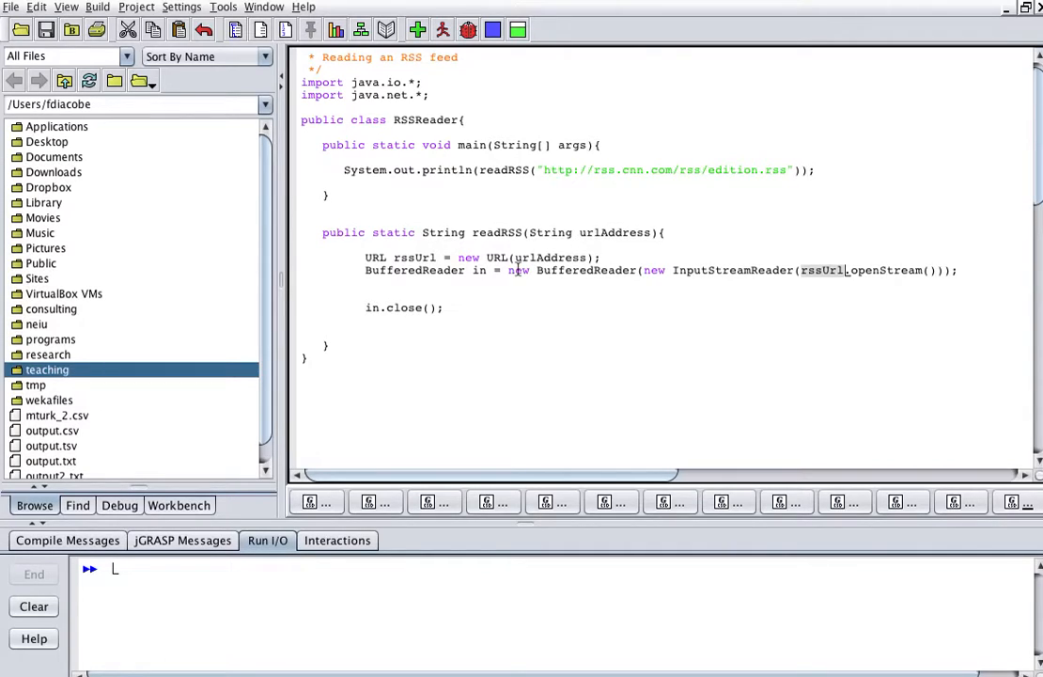
- Declare String sourceCode = "", return it, and start the if (line.contains("<title>")) check inside the loop
type("String sourceCode = \"\";")
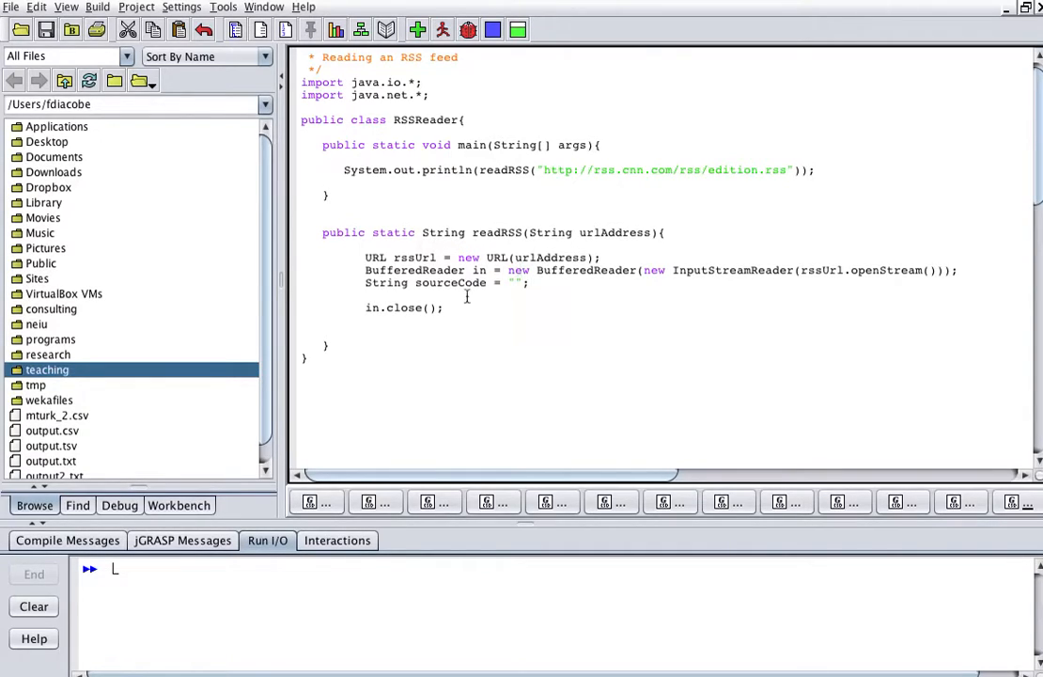
mouse_move(598, 247)
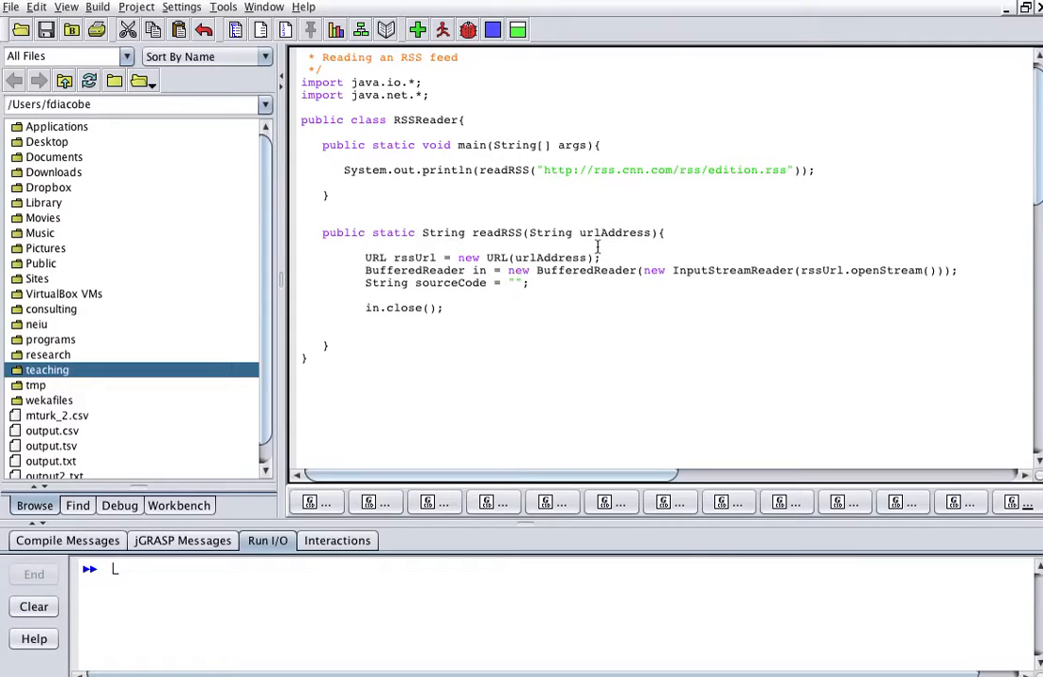
type("return sourceCode;")
type("while((line = in.readLine())!=null){")
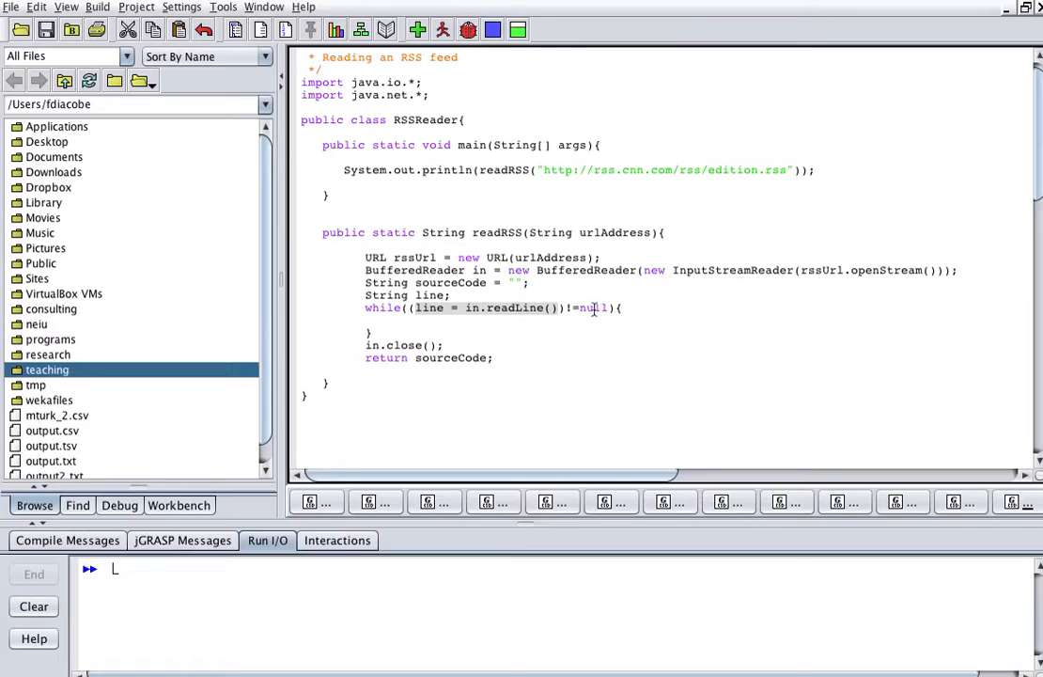
mouse_move(524, 308)
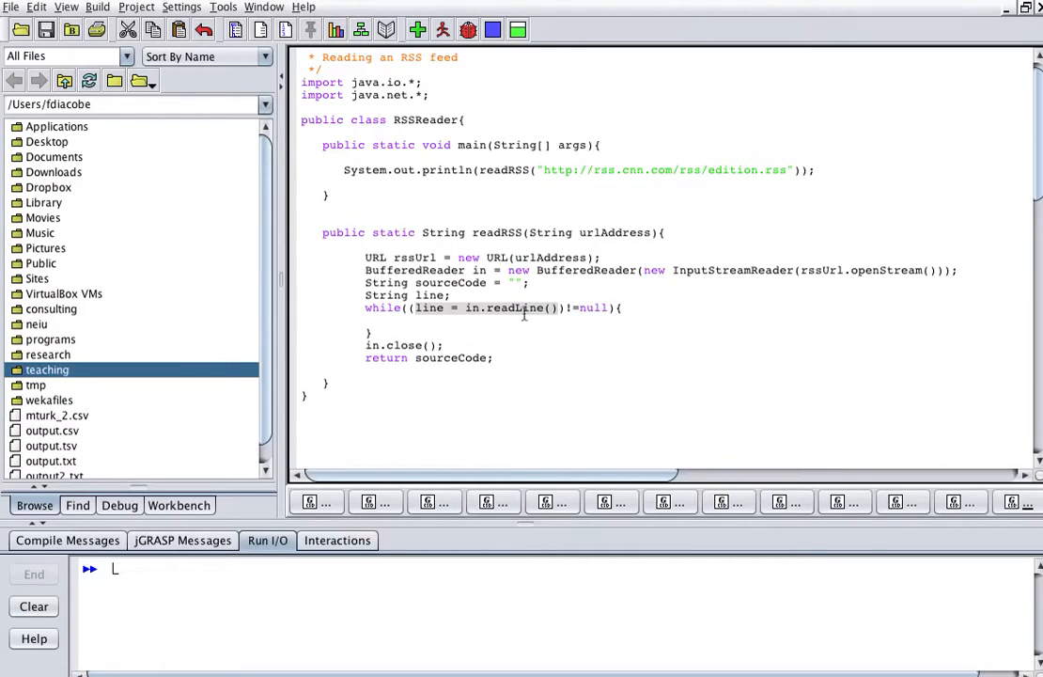
mouse_move(553, 279)
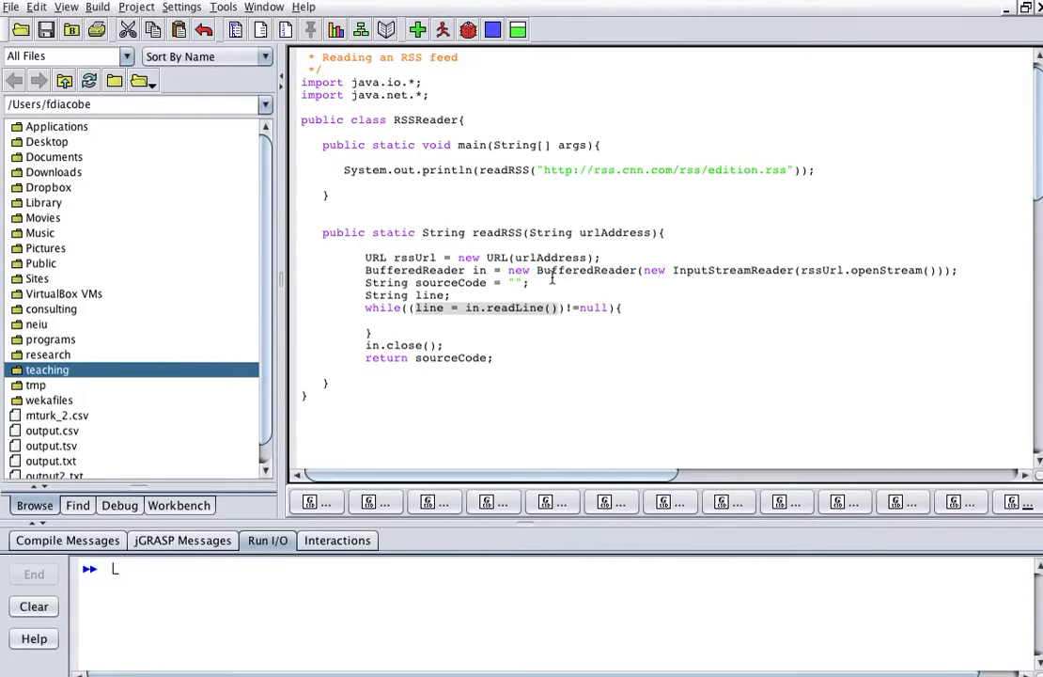
mouse_move(474, 308)
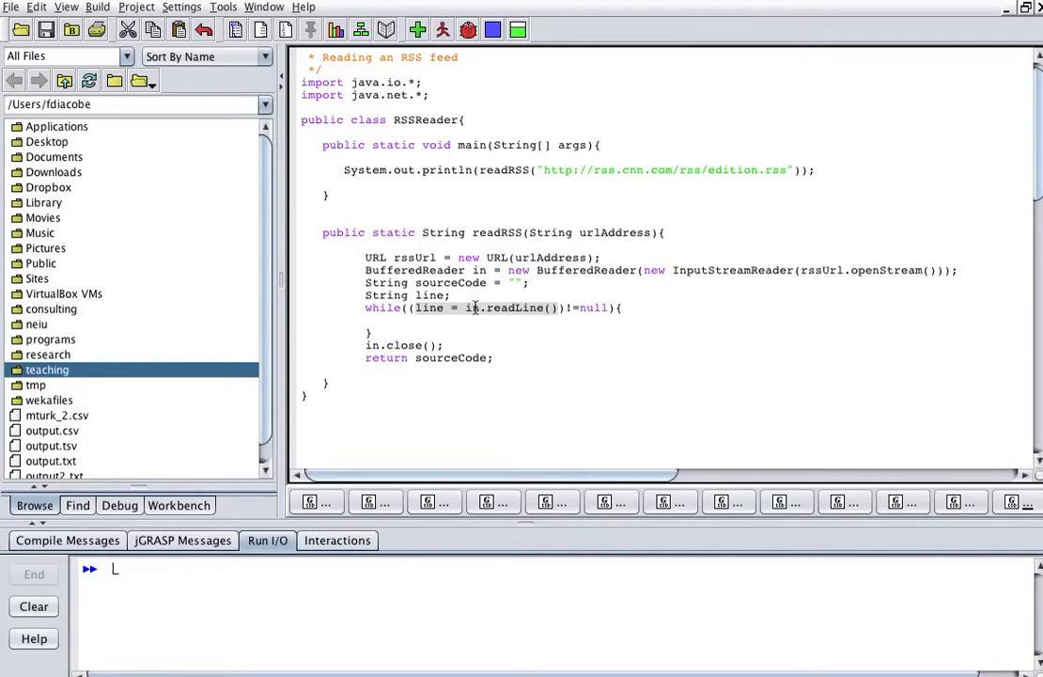
mouse_move(534, 312)
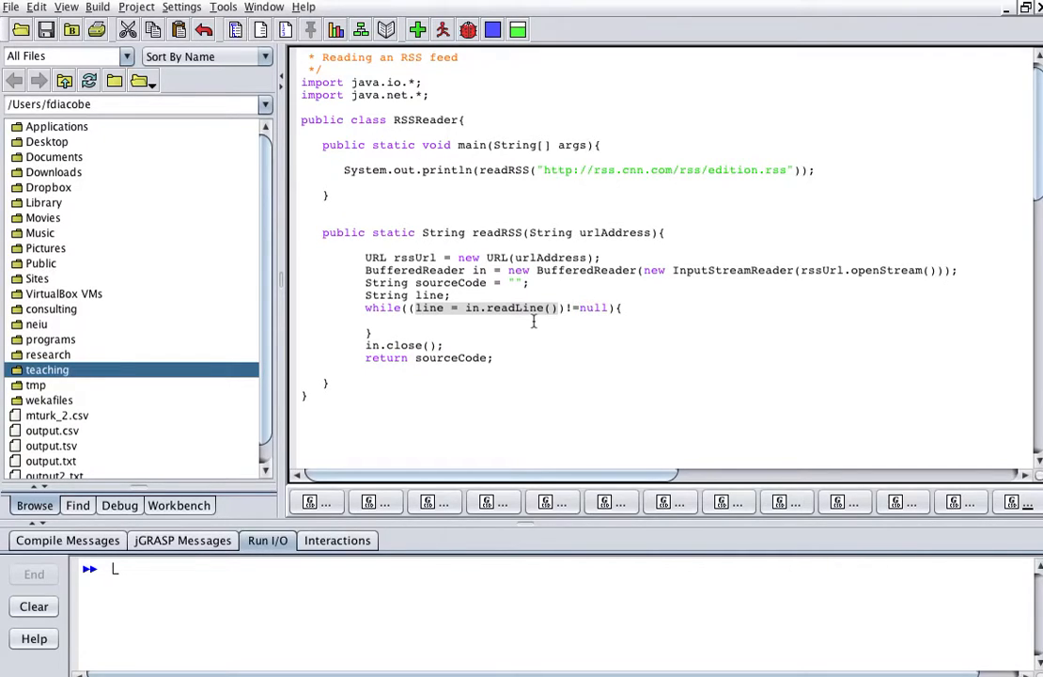
type("if (line.contains(\"<title>\")){")
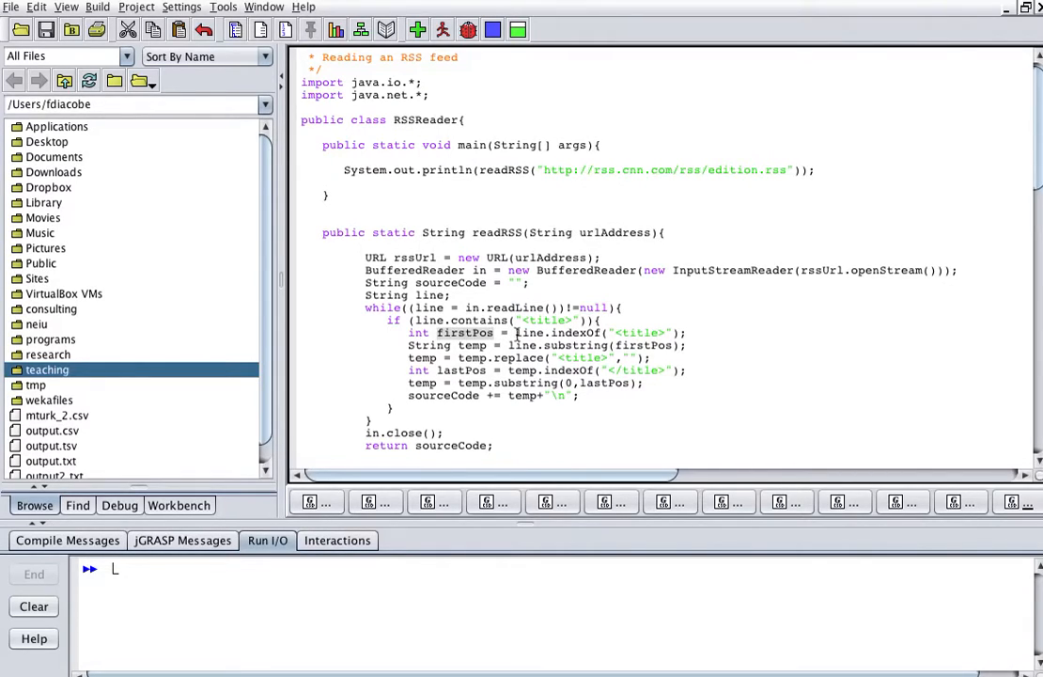
- Use lastPos in the indexOf/substring lines so temp holds the text between the title tags
double_click(639, 333)
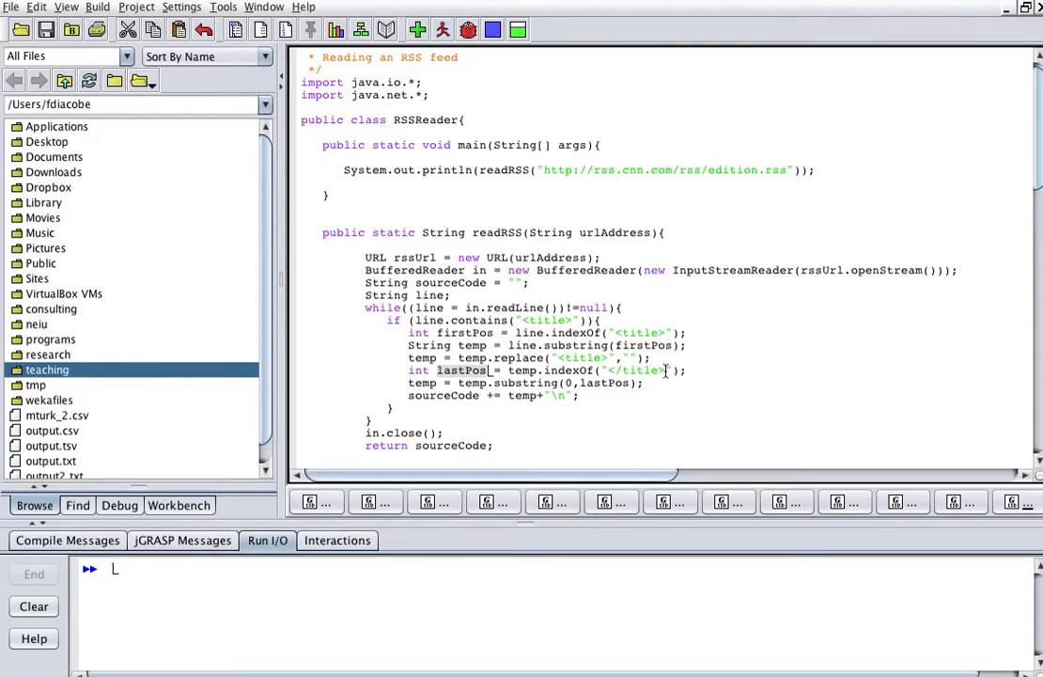
mouse_move(624, 333)
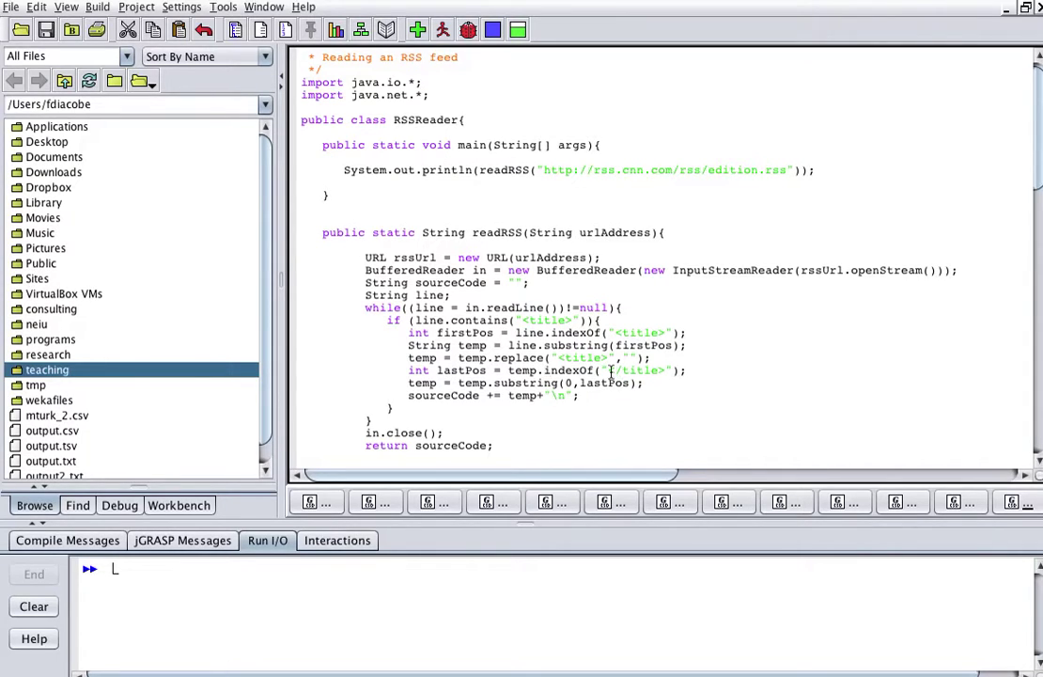
double_click(637, 369)
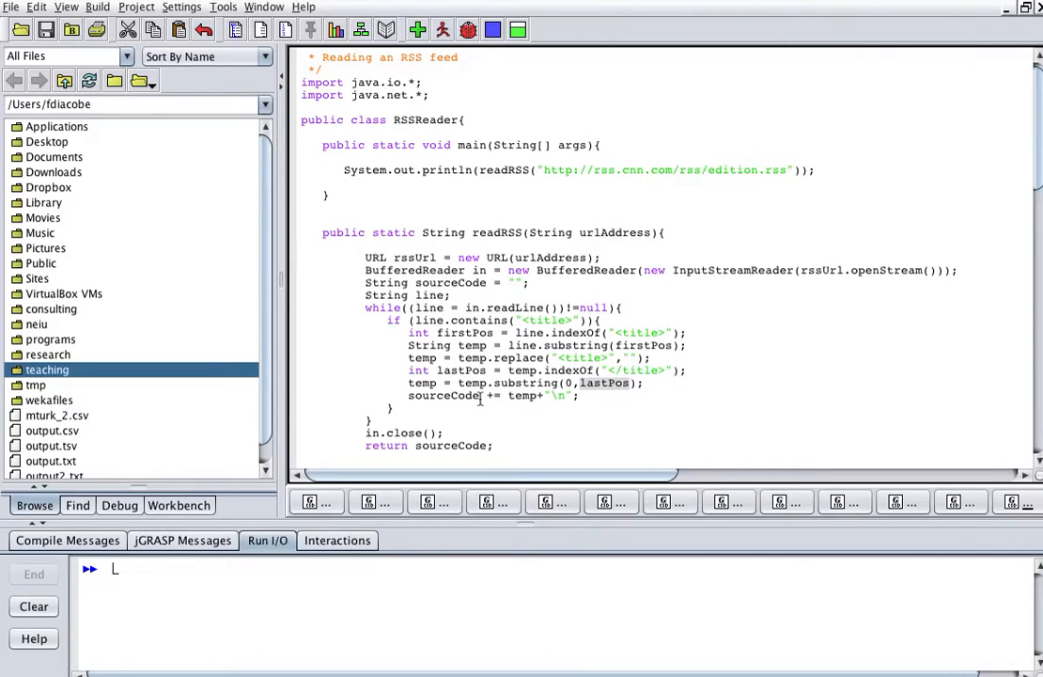
scroll("up", 3)
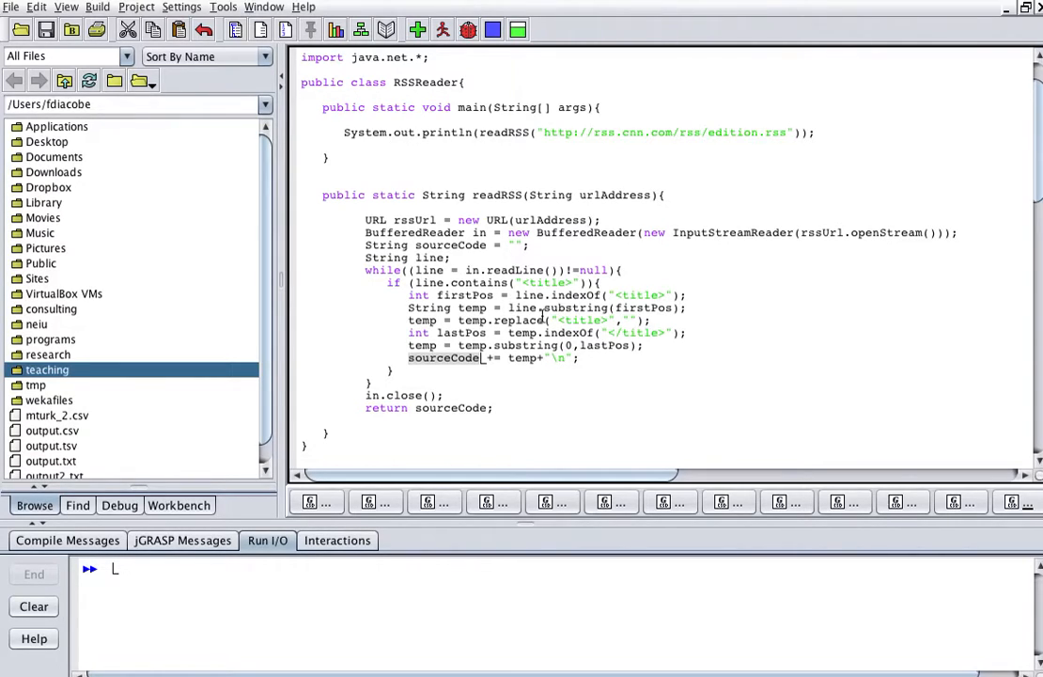
- Begin the body with try{ and add the MalformedURLException and IOException catch blocks with return null
type("try{")
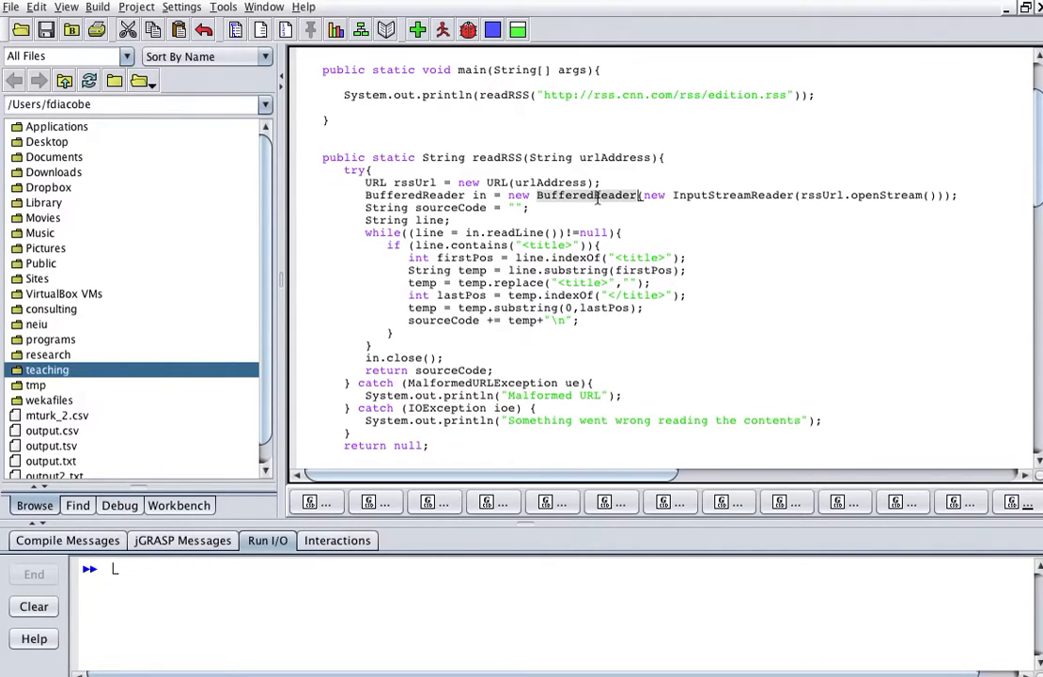
mouse_move(524, 383)
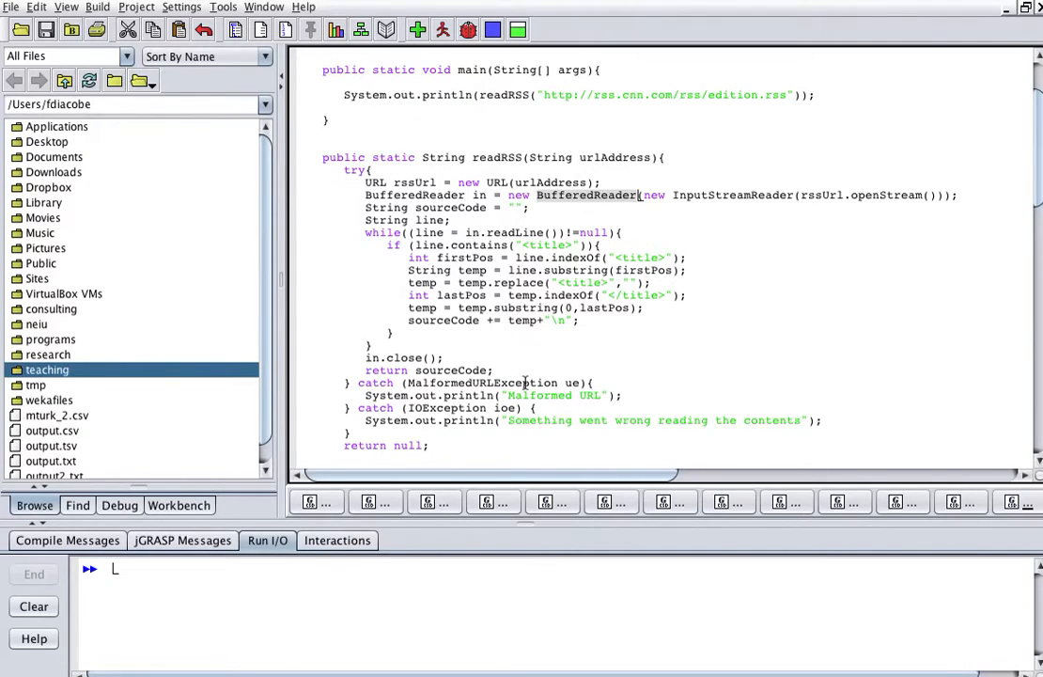
mouse_move(590, 346)
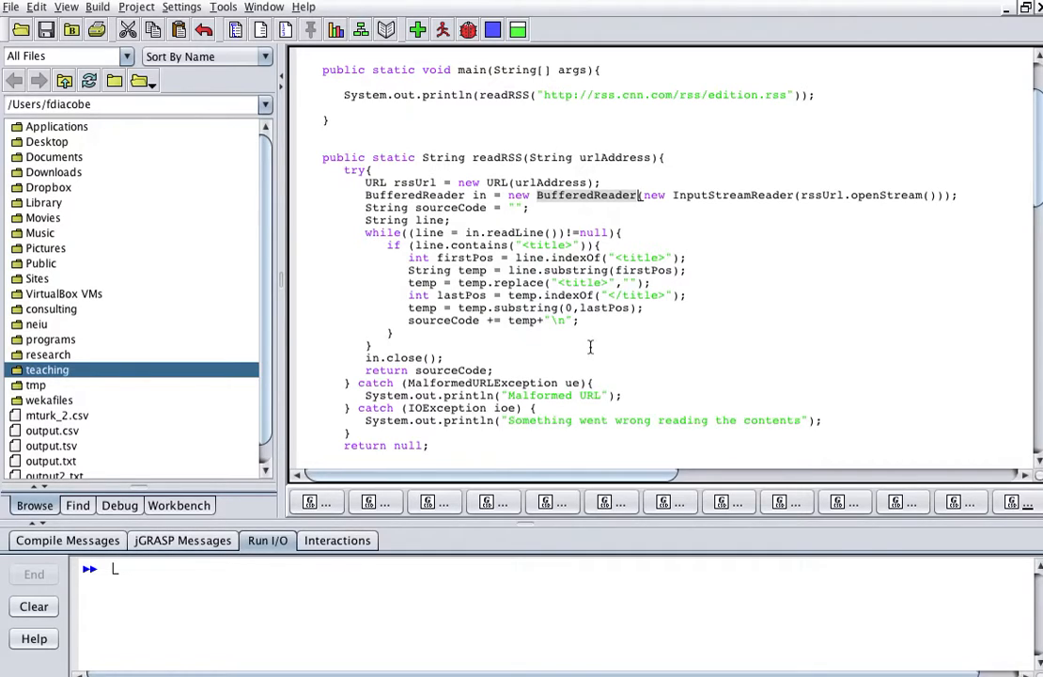
left_click(359, 444)
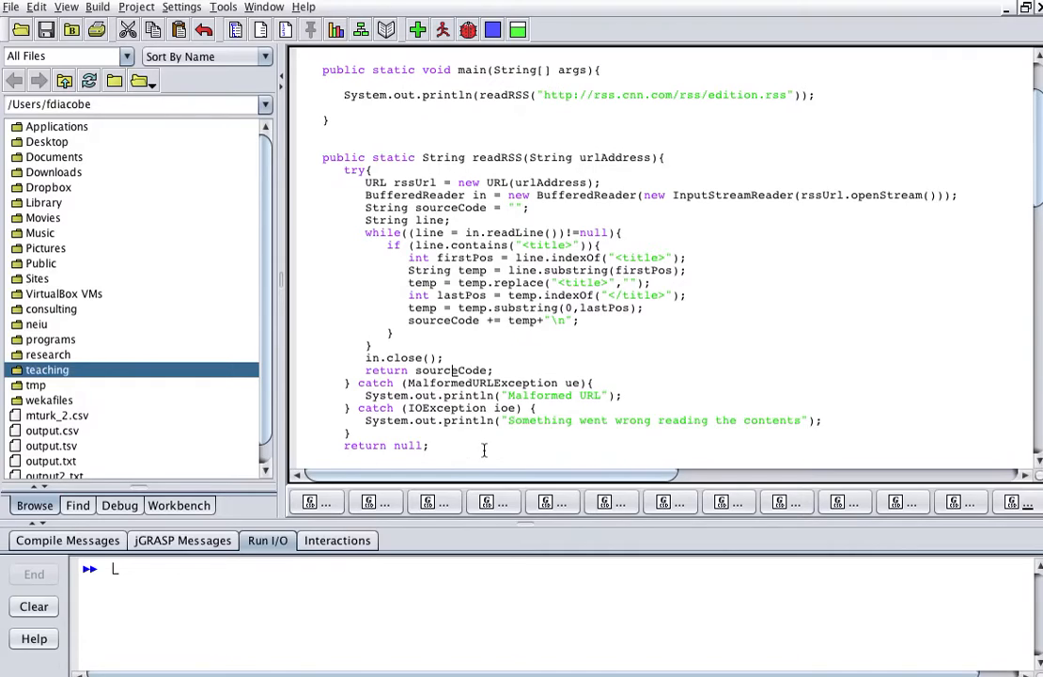
scroll("up", 3)
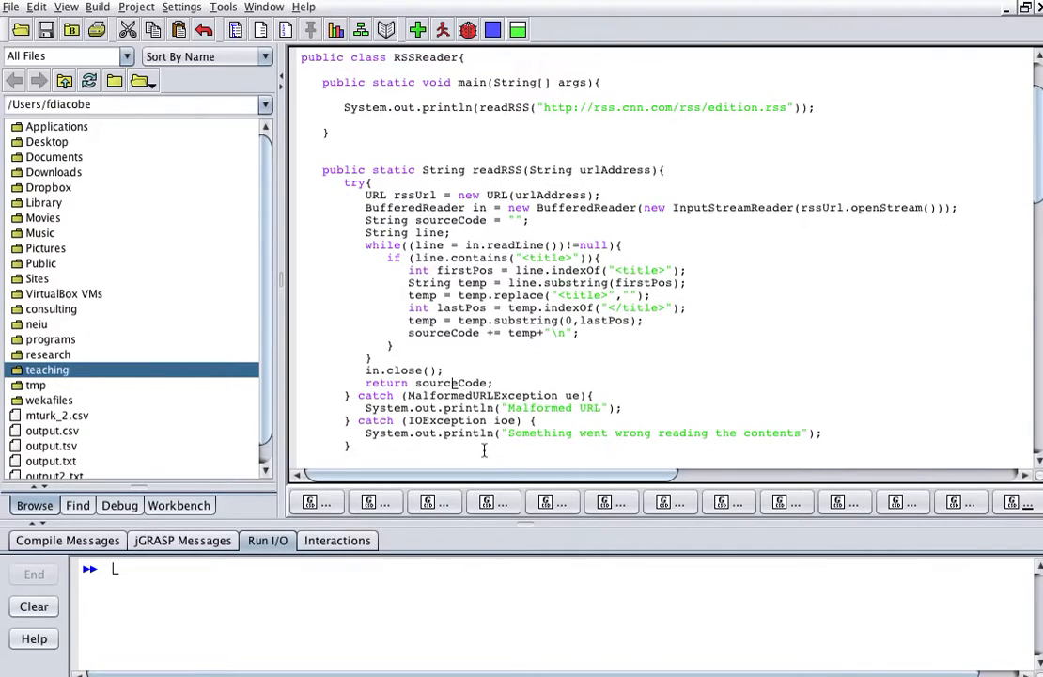
mouse_move(538, 355)
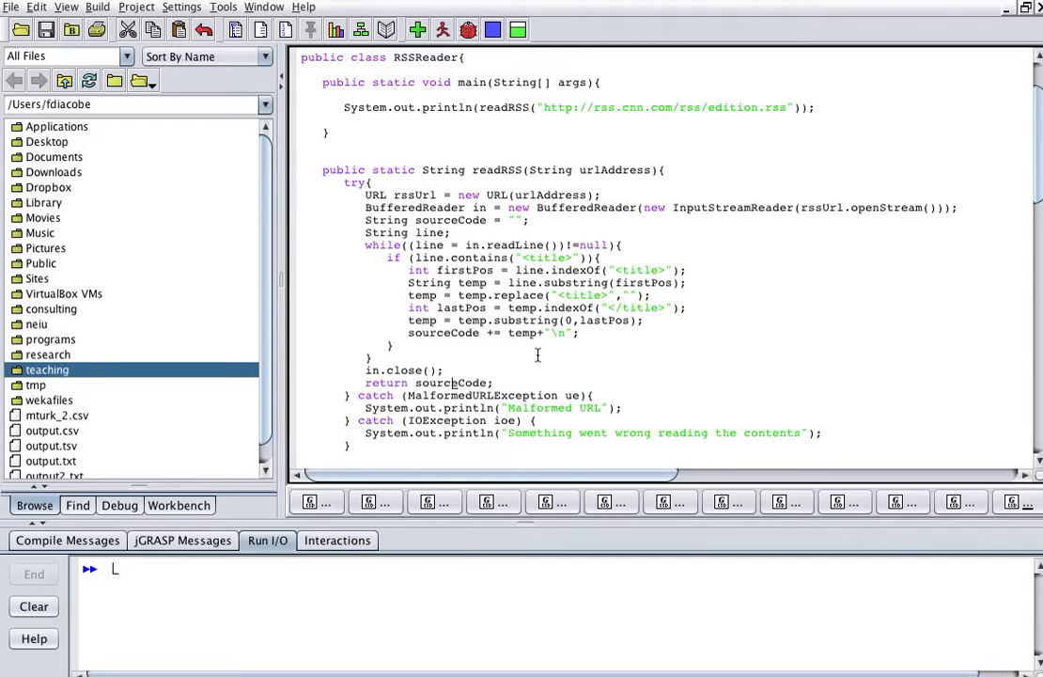
mouse_move(515, 299)
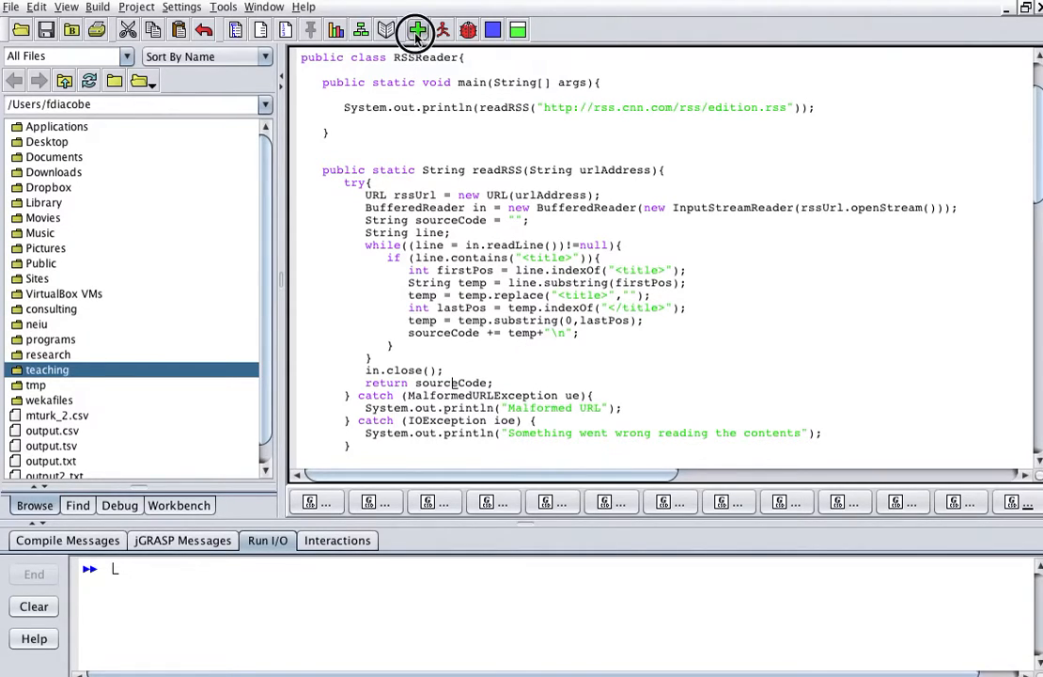
- Compile and run RSSReader and scroll through the printed CNN headlines in Run I/O
left_click(416, 30)
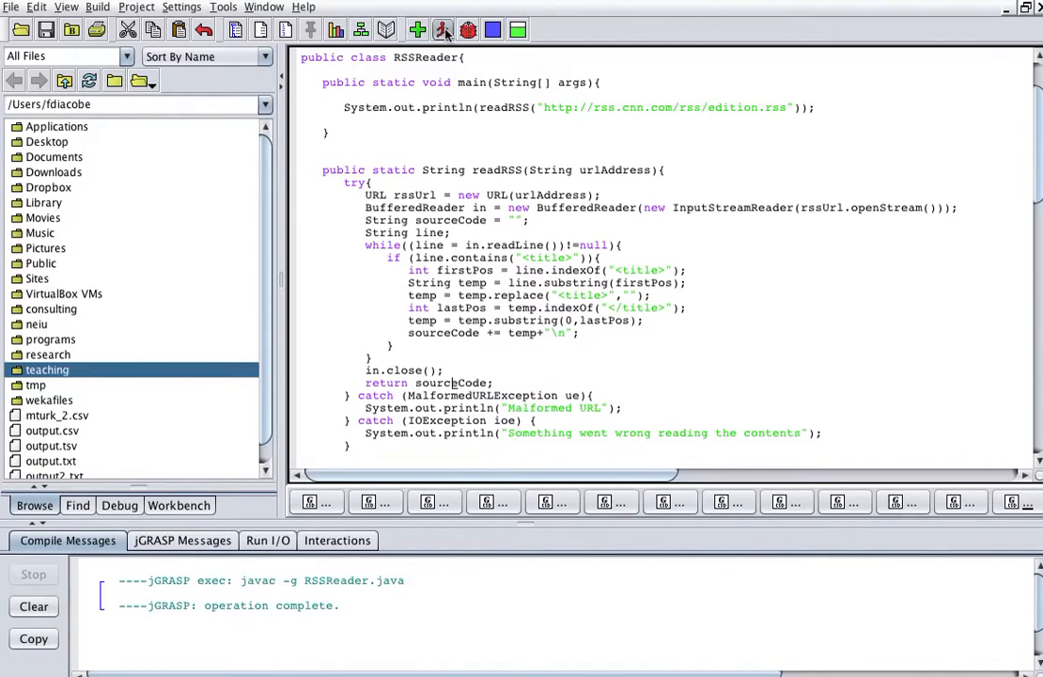
left_click(444, 30)
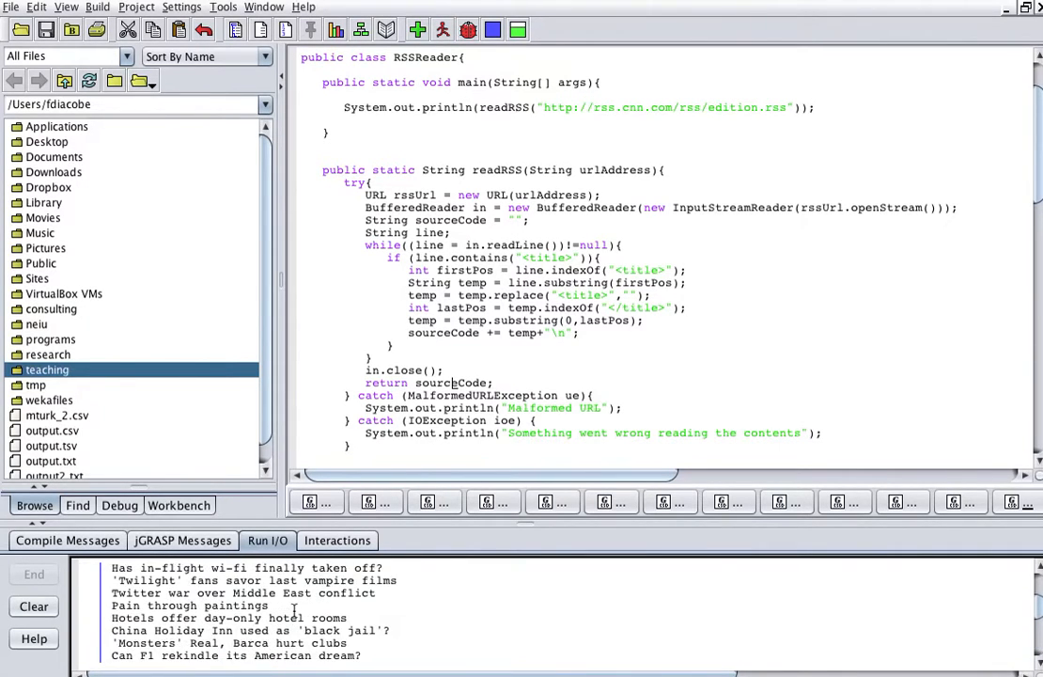
left_click(444, 30)
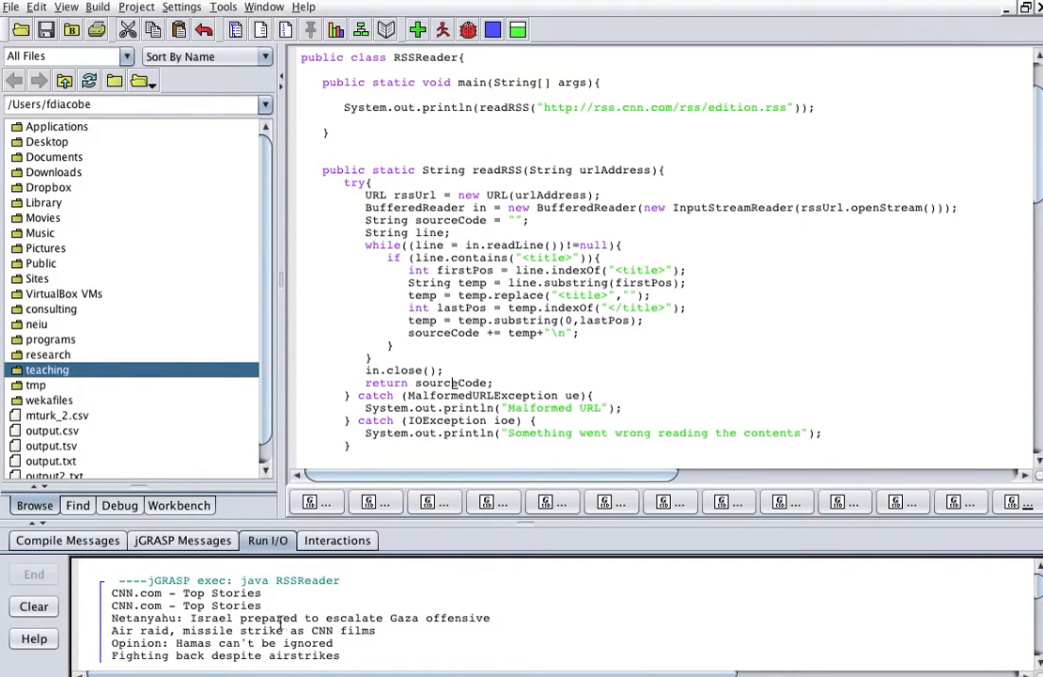
scroll("down", 3)
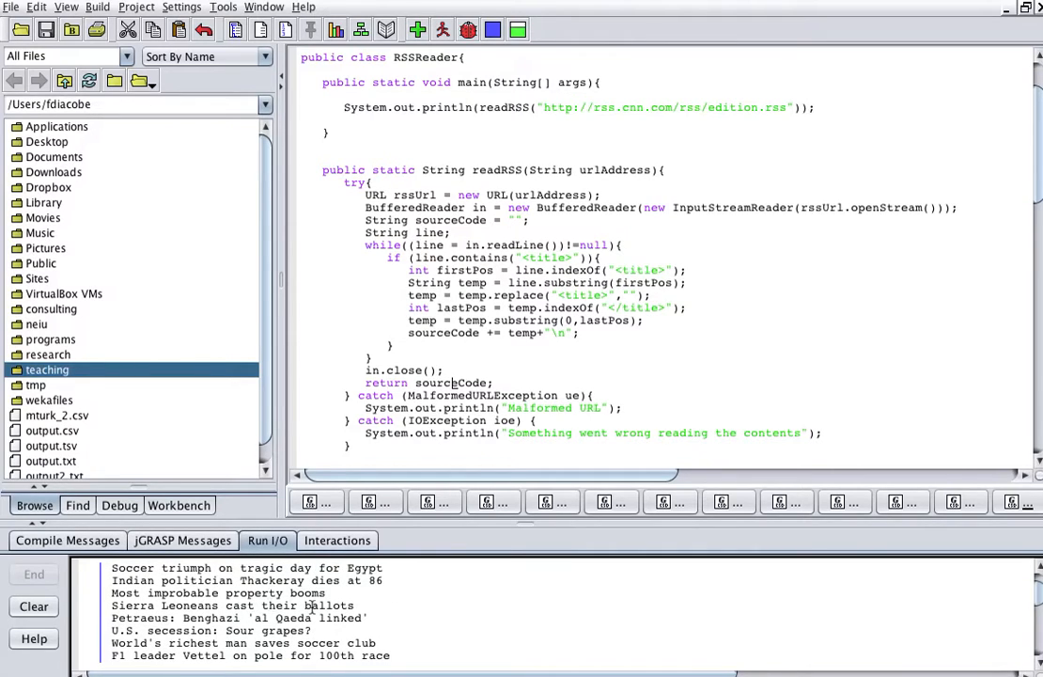
scroll("down", 3)
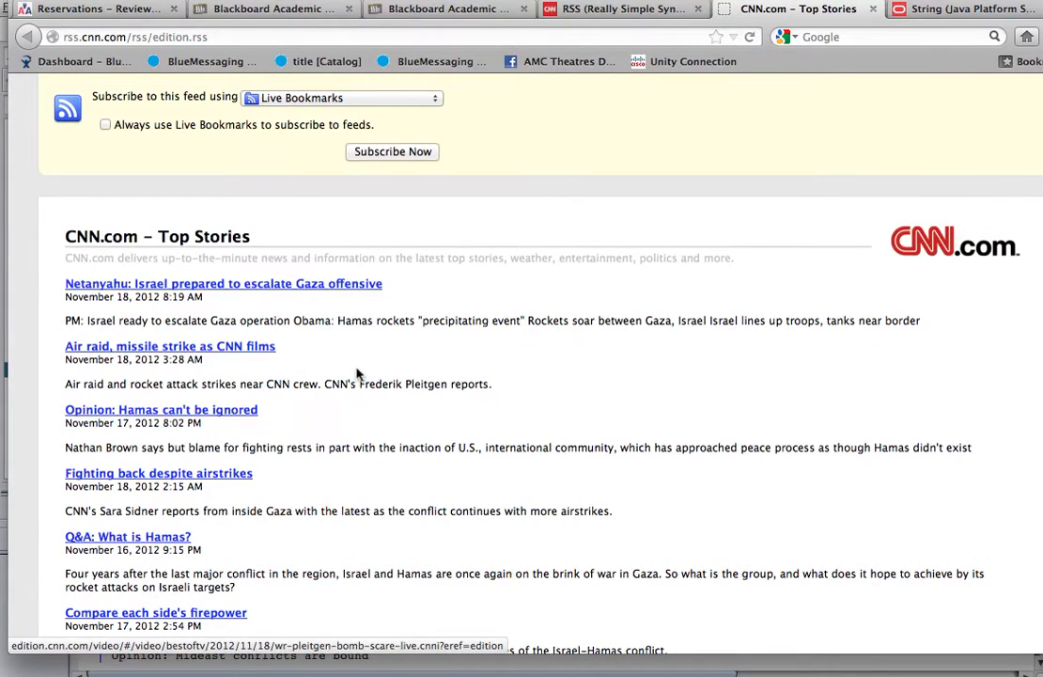
- Scroll down the rendered CNN feed headlines to match them against the printed output
scroll("down", 3)
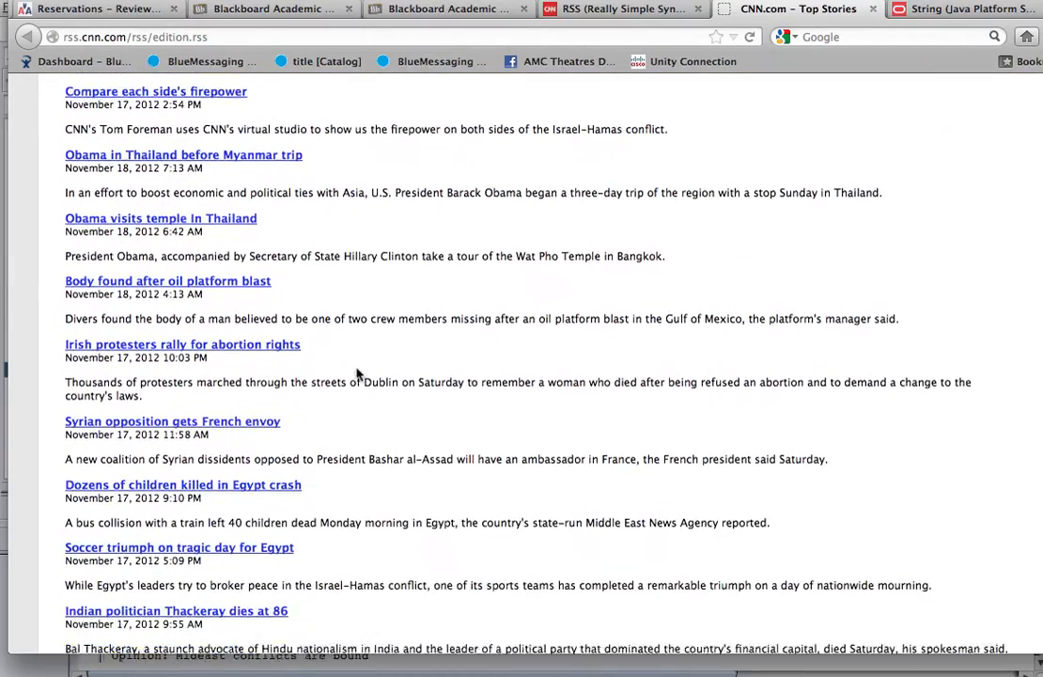
scroll("down", 3)
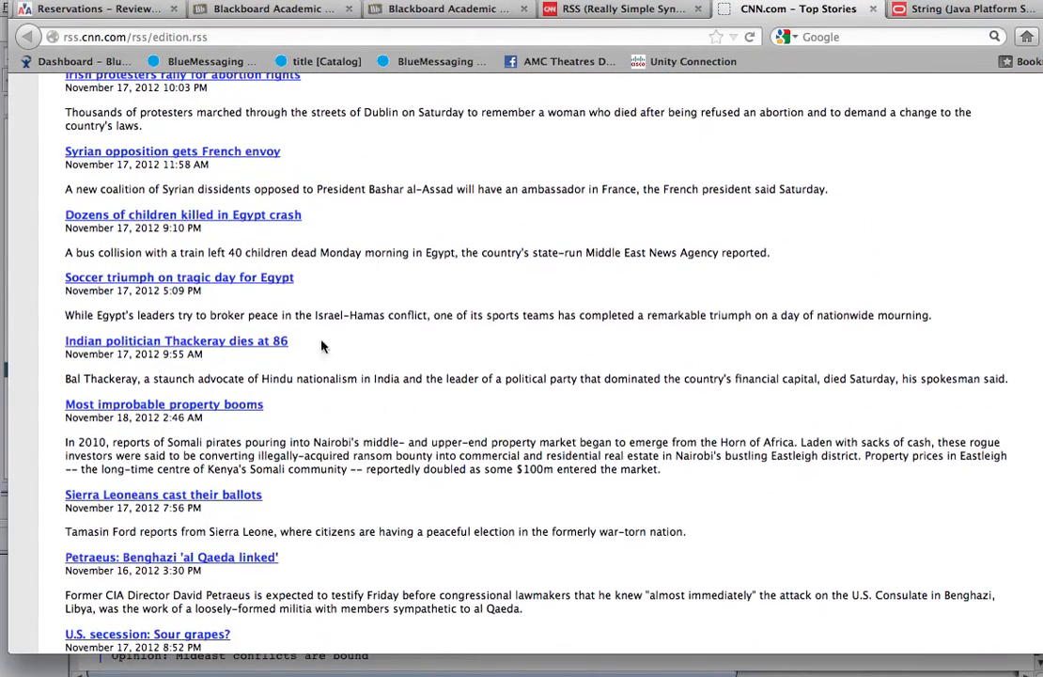
mouse_move(124, 517)
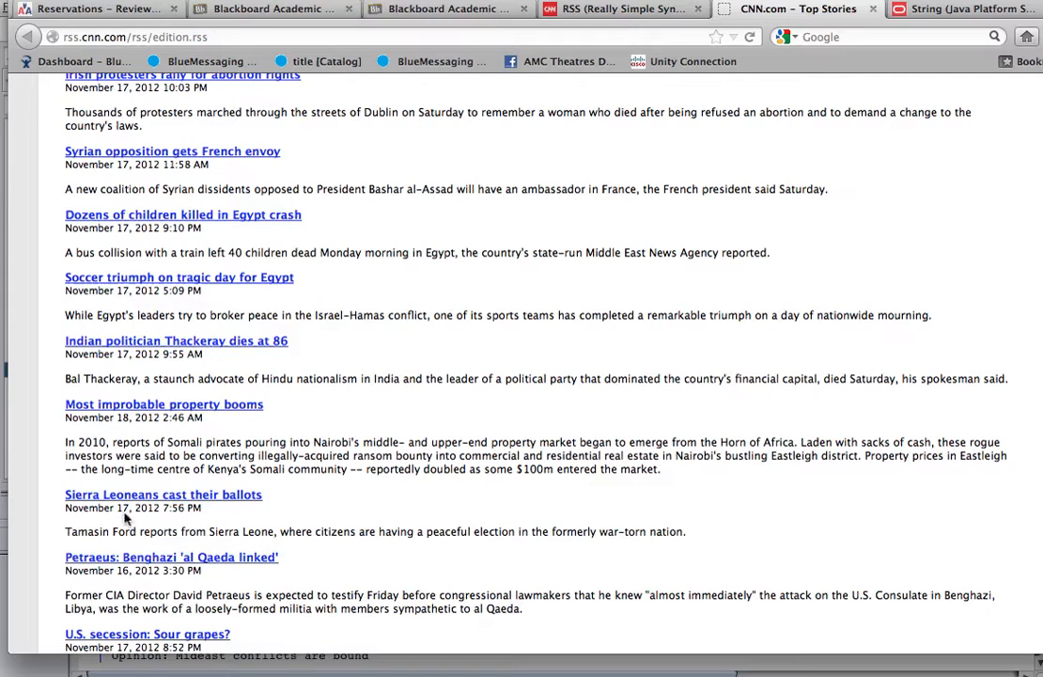
mouse_move(343, 508)
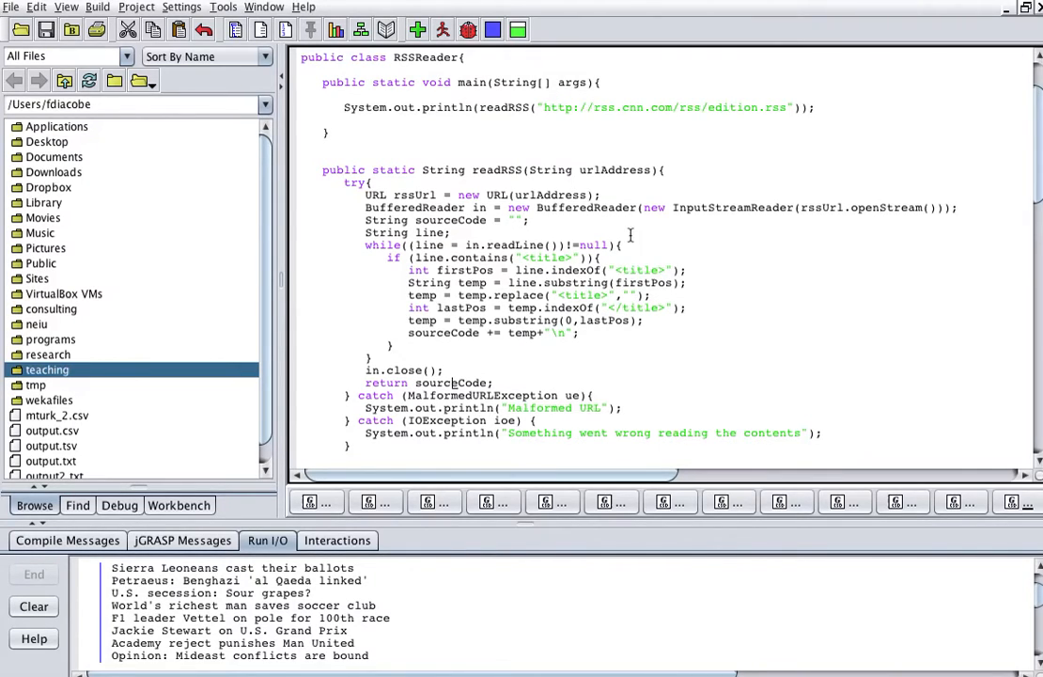
left_click_drag(630, 235, 474, 342)
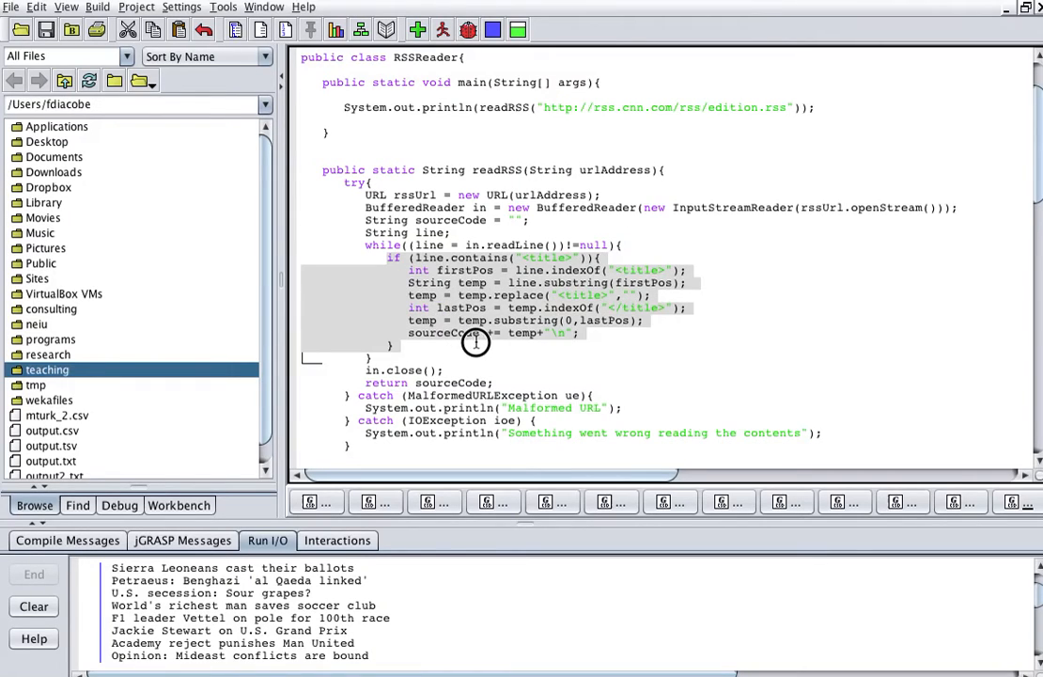
left_click(523, 363)
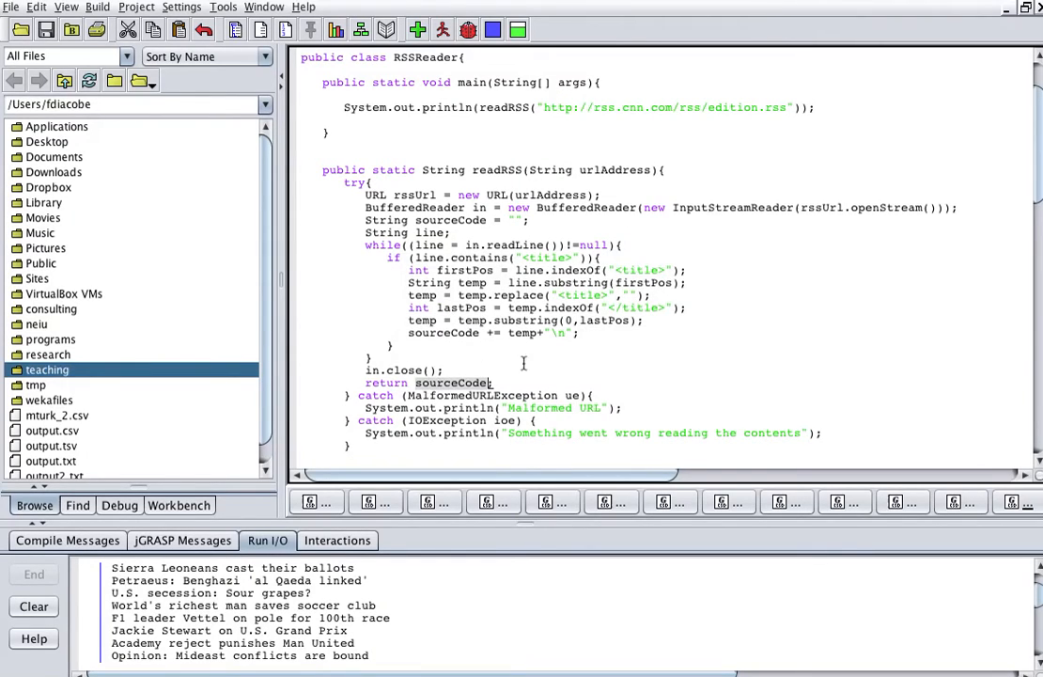
mouse_move(934, 341)
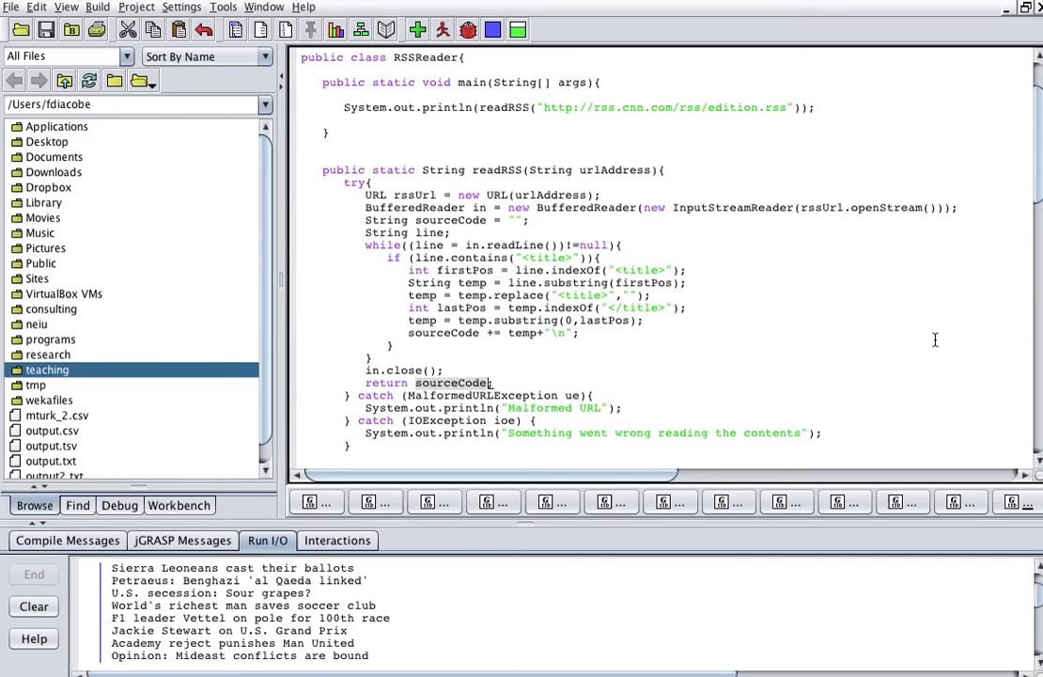